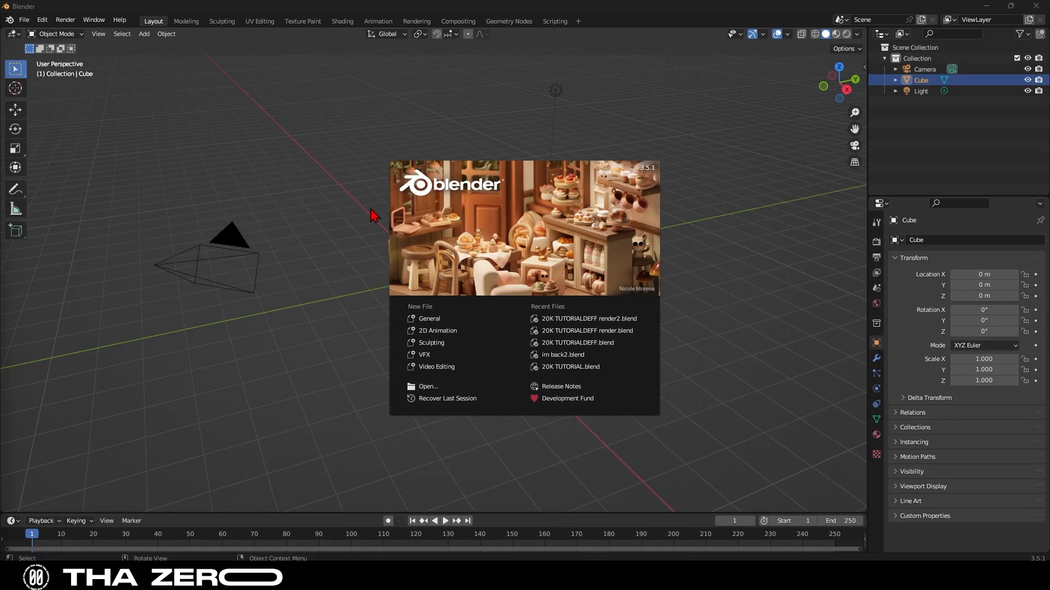
mouse_move(475, 204)
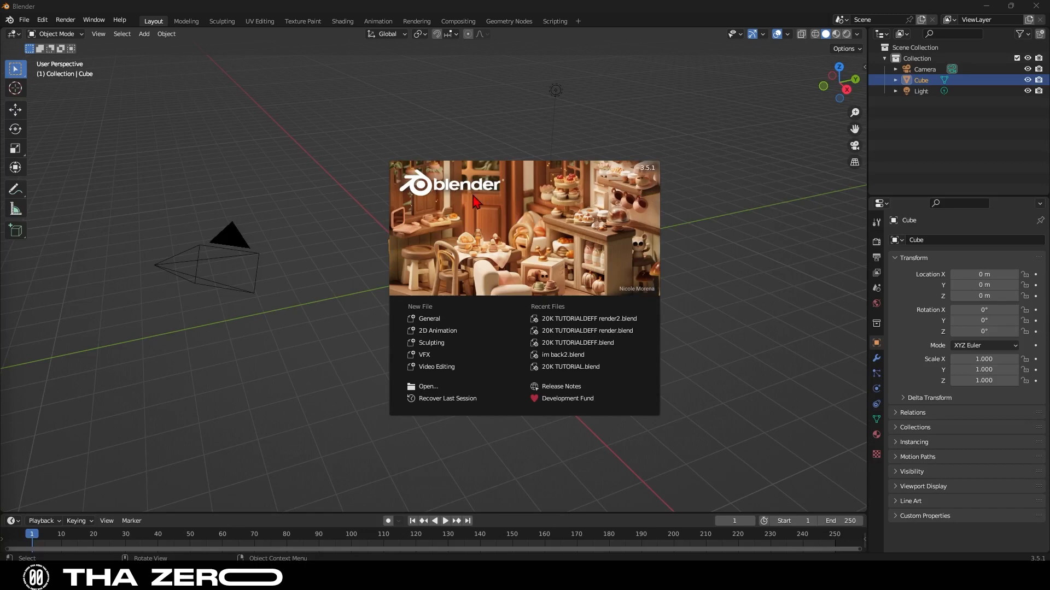
mouse_move(653, 181)
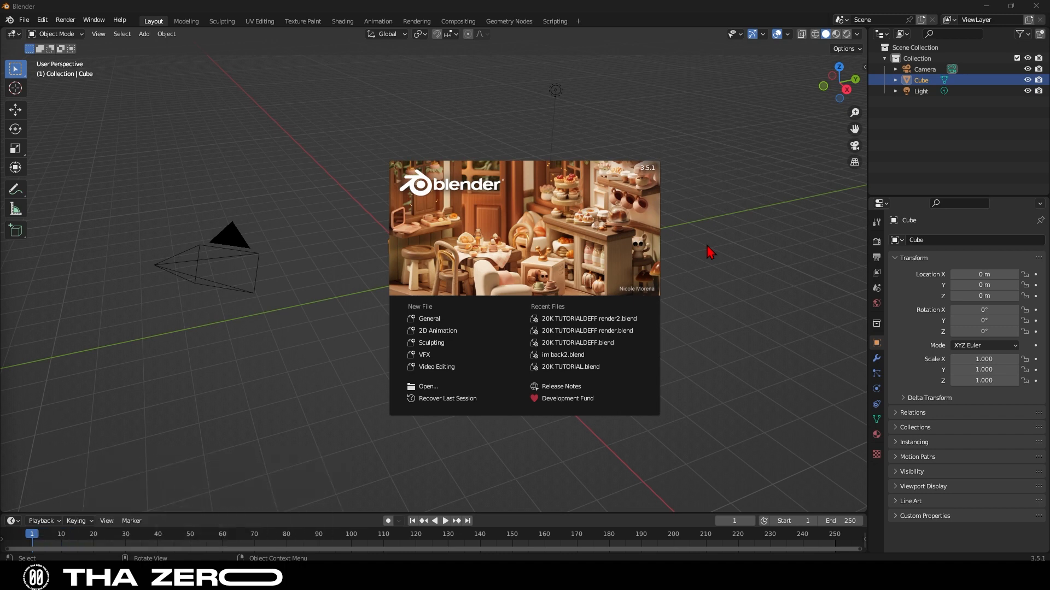
- Dismiss the splash screen and bring up the editor-type list for the timeline area
left_click(710, 252)
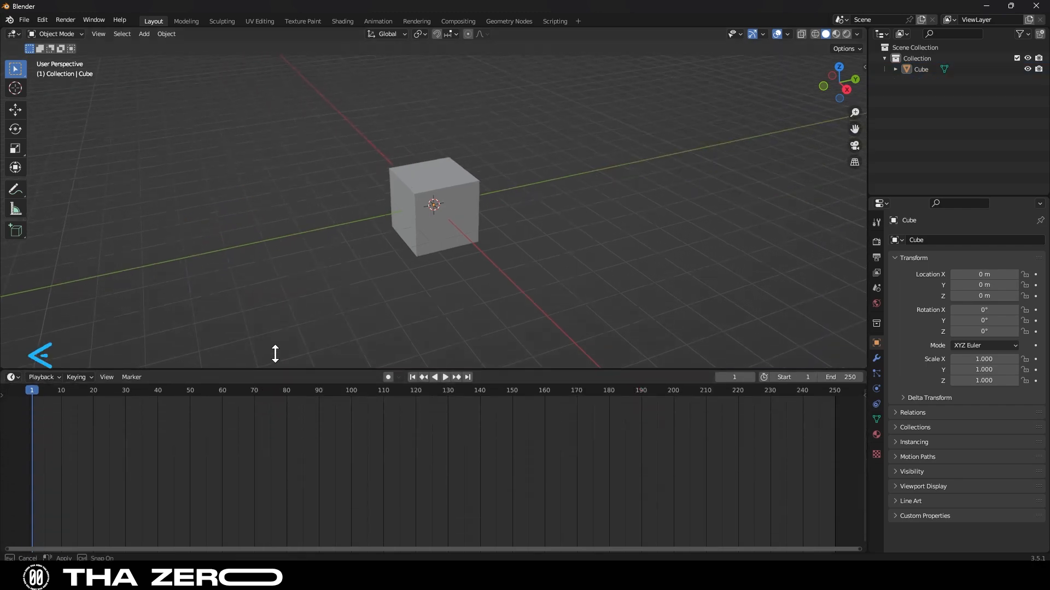
left_click(11, 357)
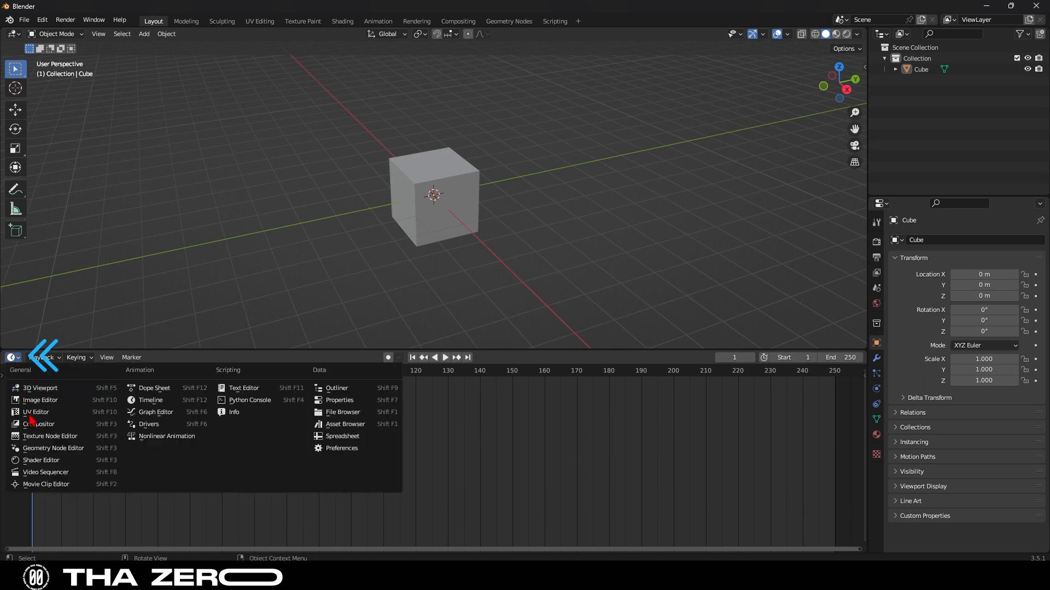
mouse_move(52, 449)
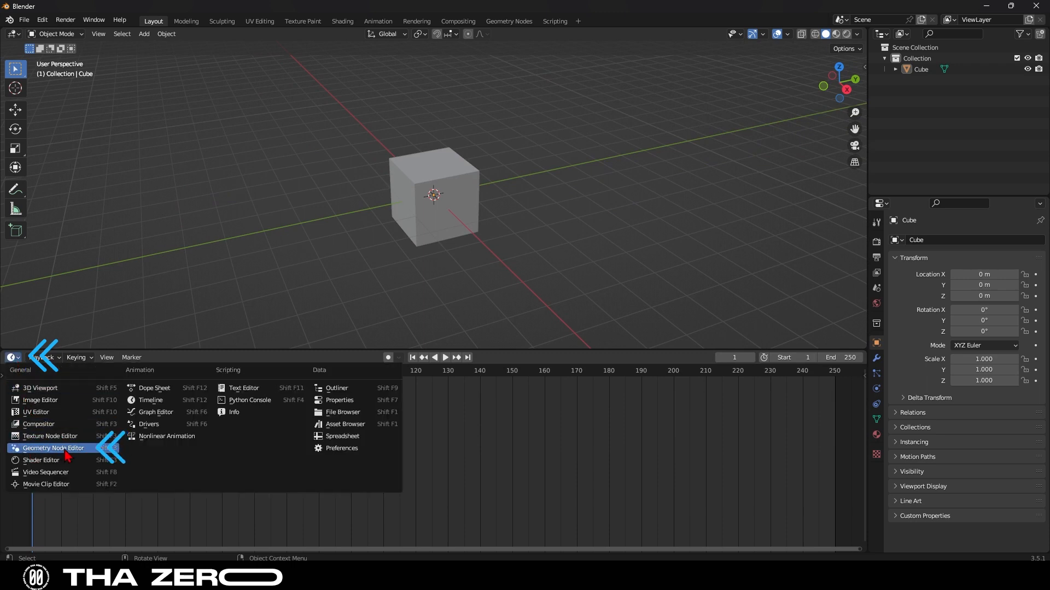
- Make the bottom area a Geometry Node Editor and create a new Geometry Nodes tree on the cube
left_click(53, 448)
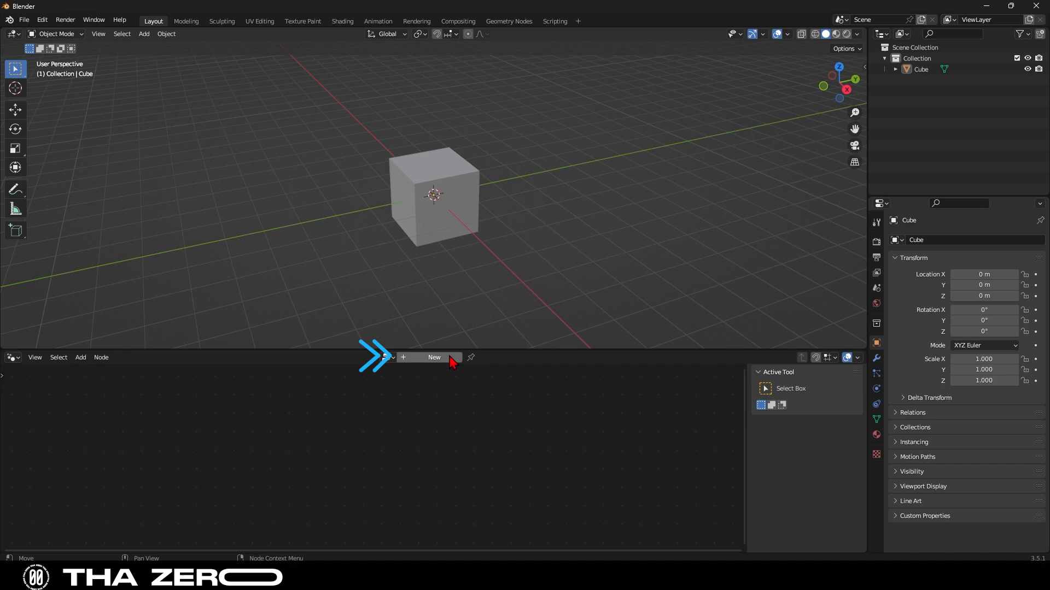
left_click(433, 357)
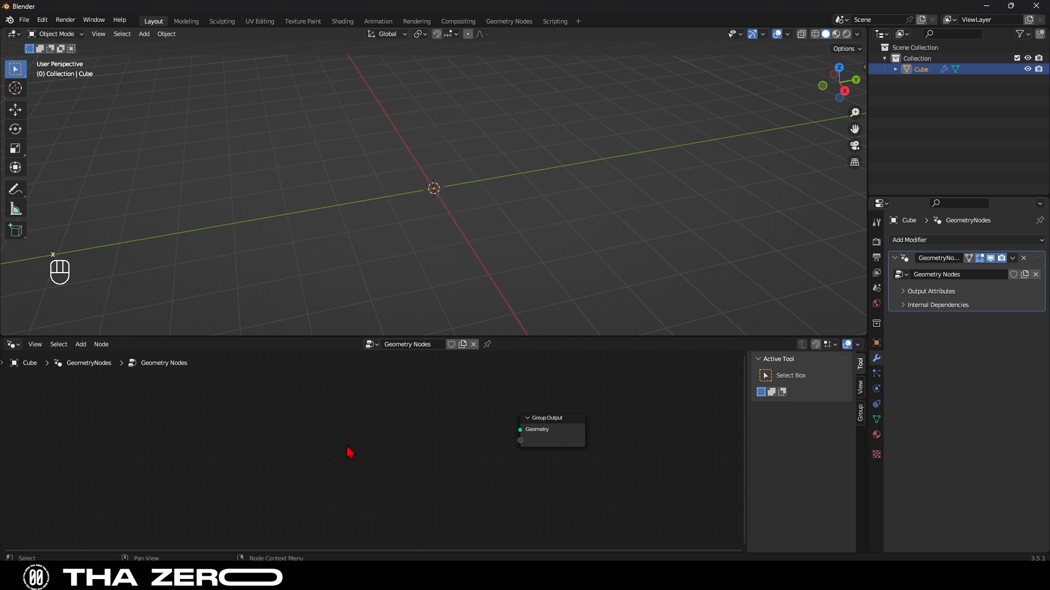
- Add a String to Curves node with string THAZERO feeding the Group Output
key("shift+a")
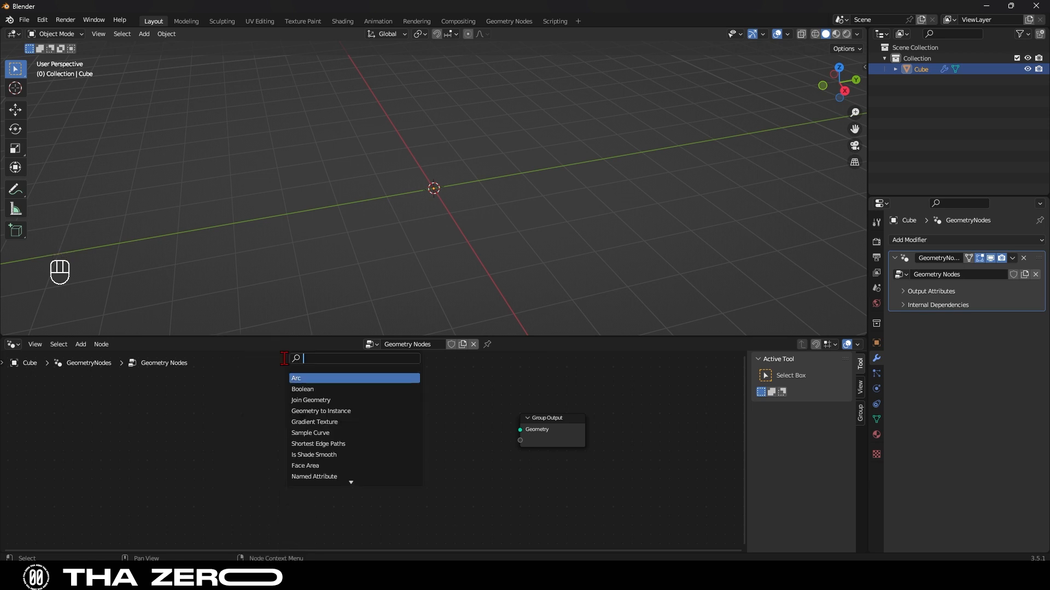
type("string to c")
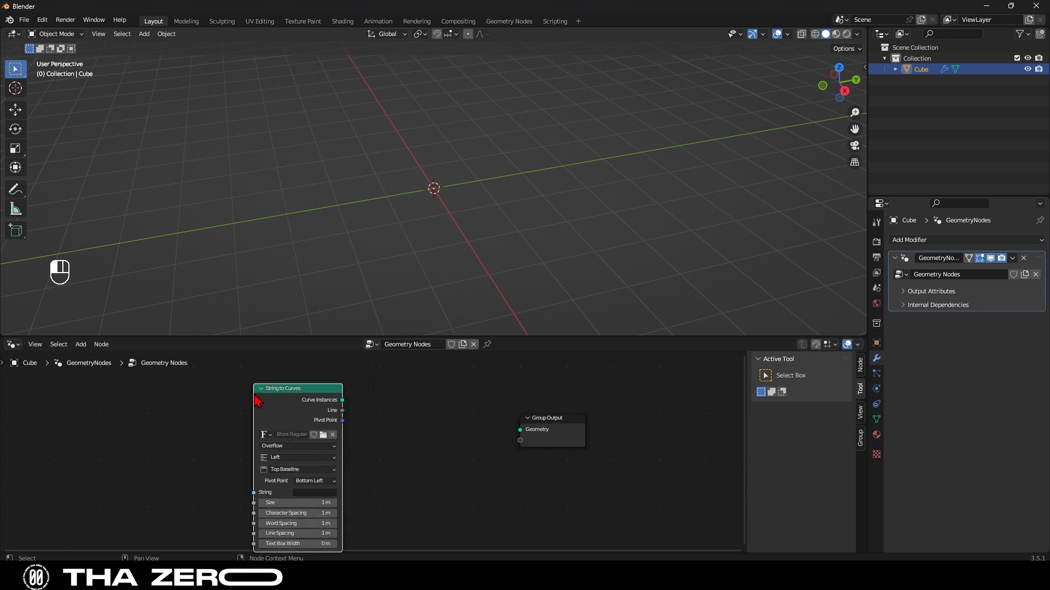
left_click_drag(342, 400, 523, 429)
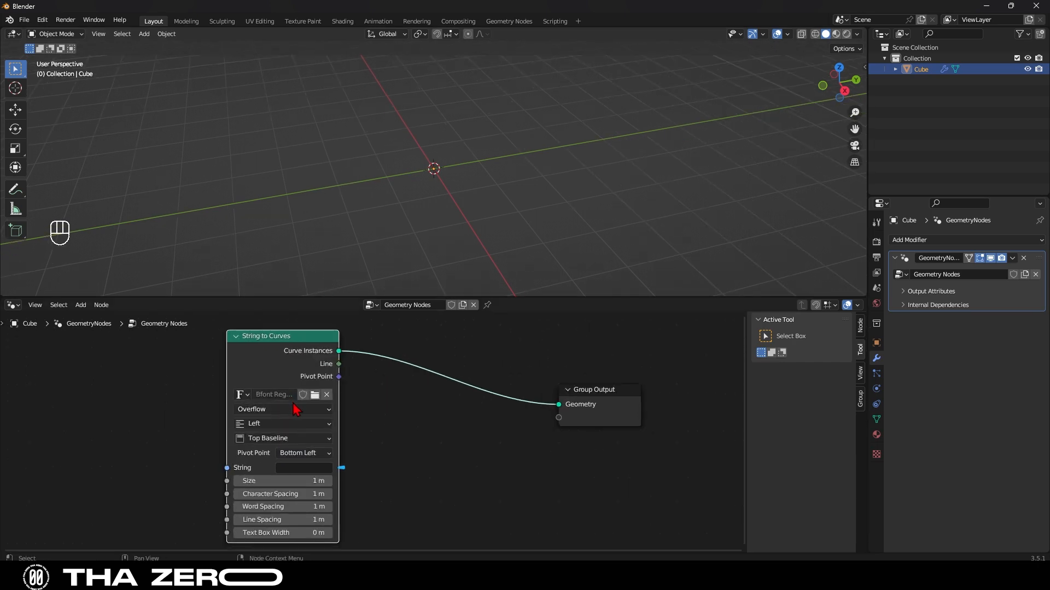
mouse_move(302, 466)
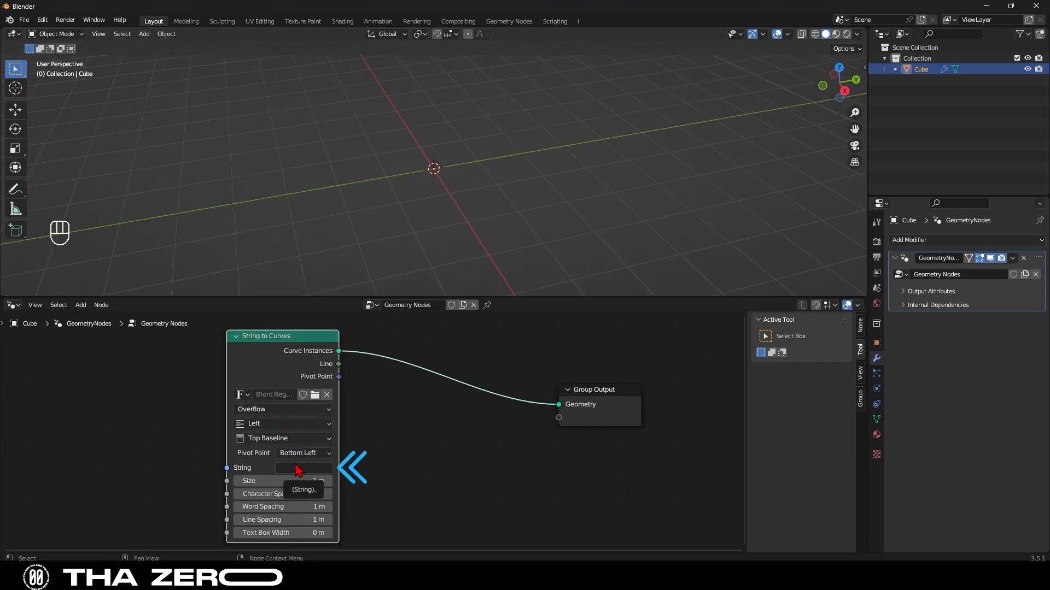
type("THAZERO")
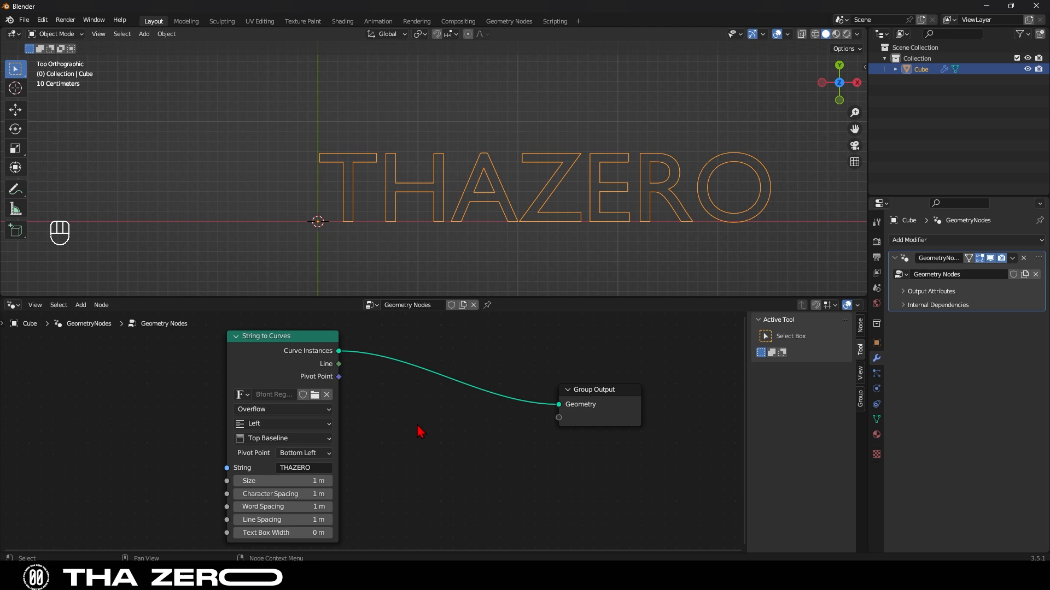
- Insert a Fill Curve node between String to Curves and Group Output to fill the letters
key("shift+a")
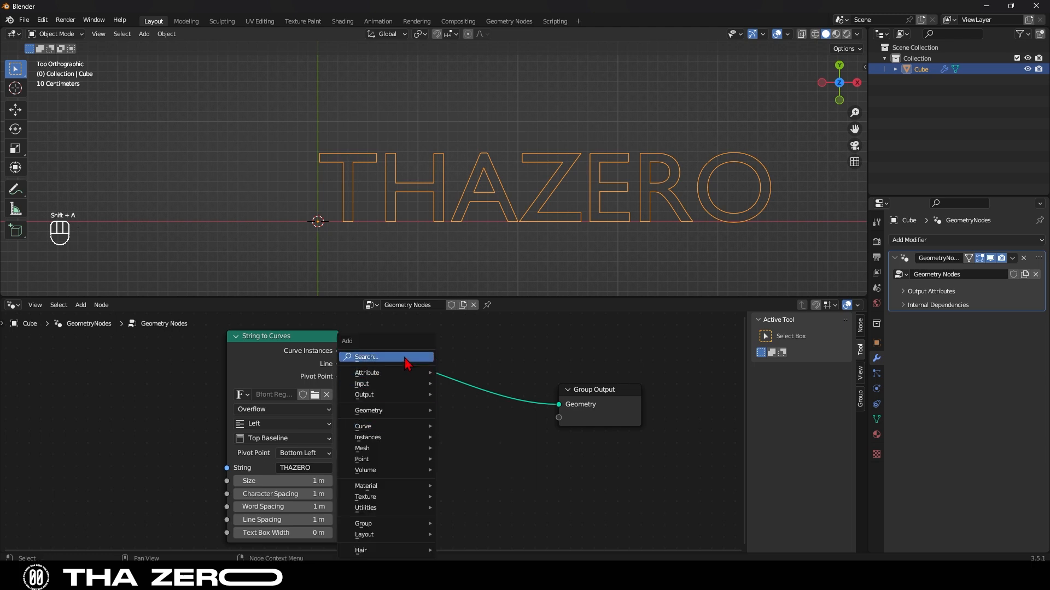
type("FILL")
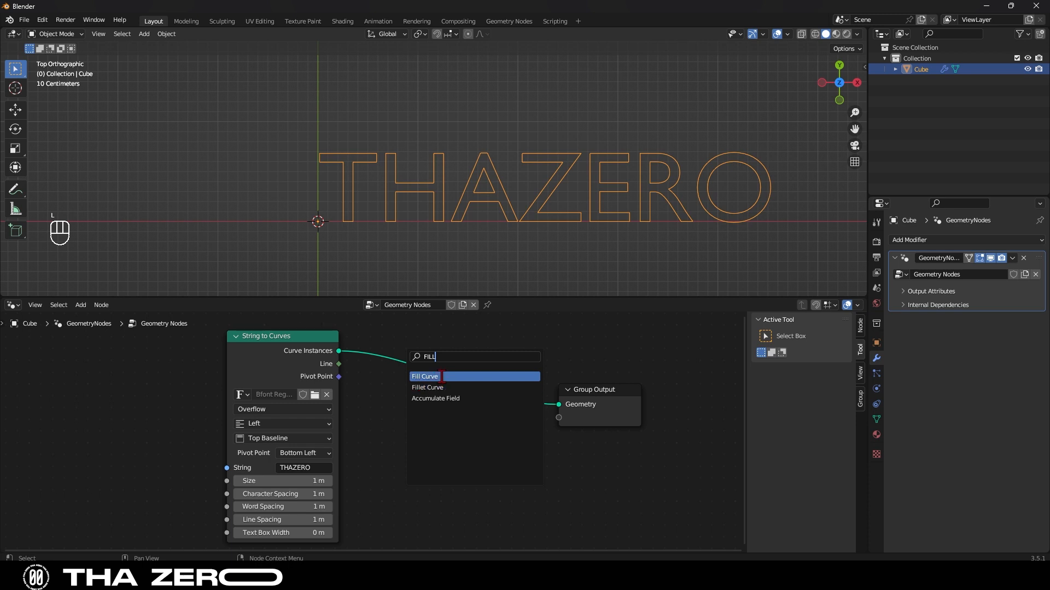
left_click(424, 376)
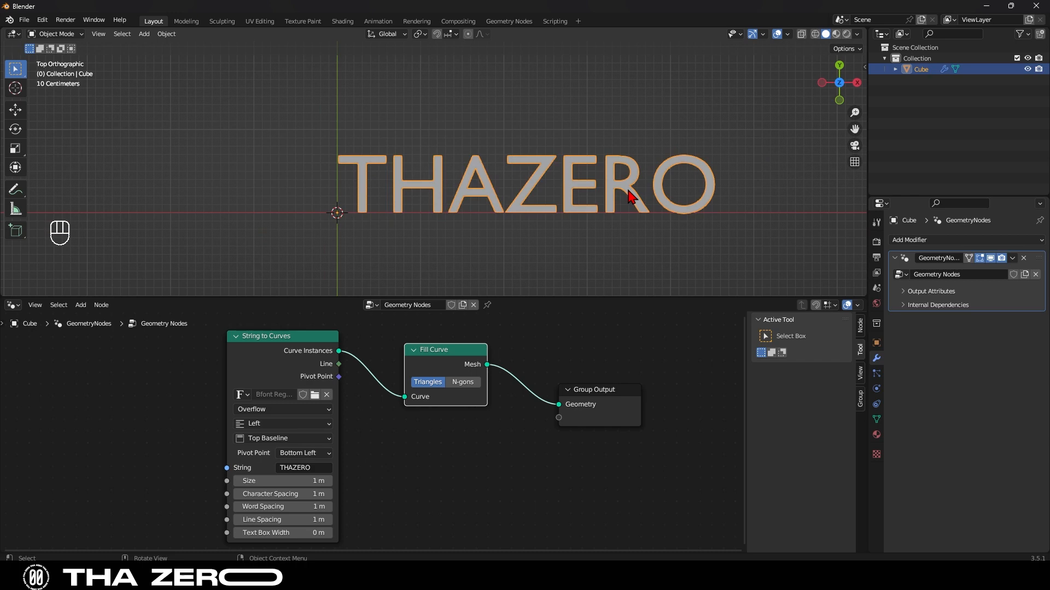
mouse_move(514, 194)
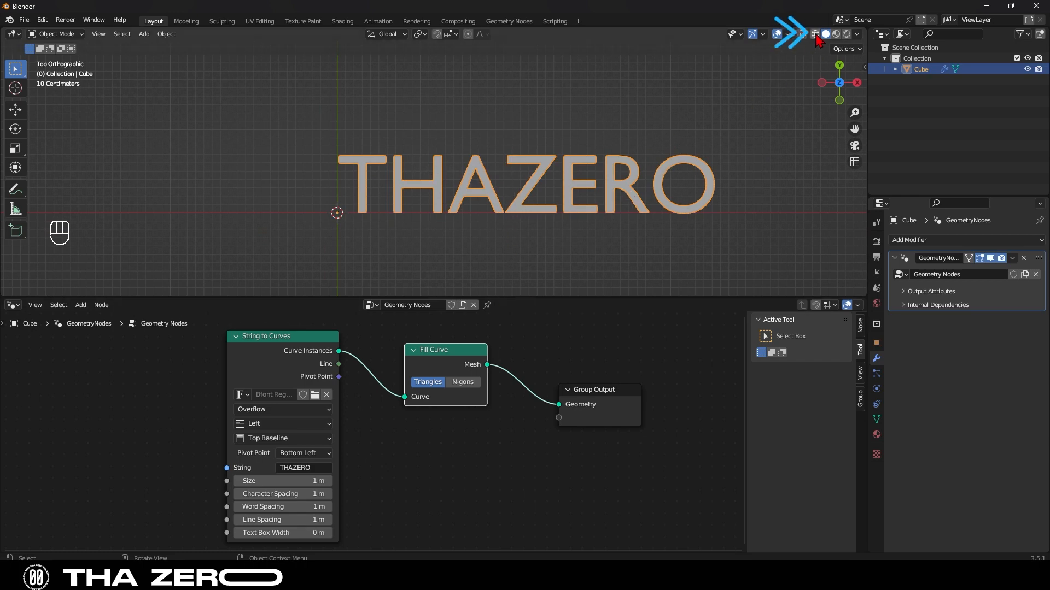
- In wireframe view, add a Resample Curve node in Evaluated mode before Fill Curve
left_click(814, 34)
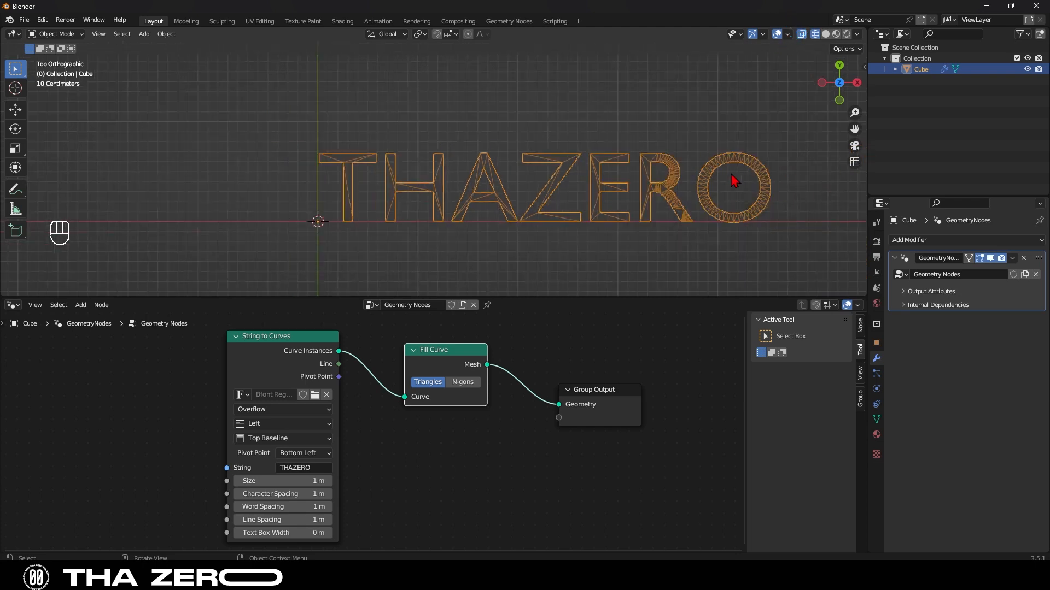
key("shift+a")
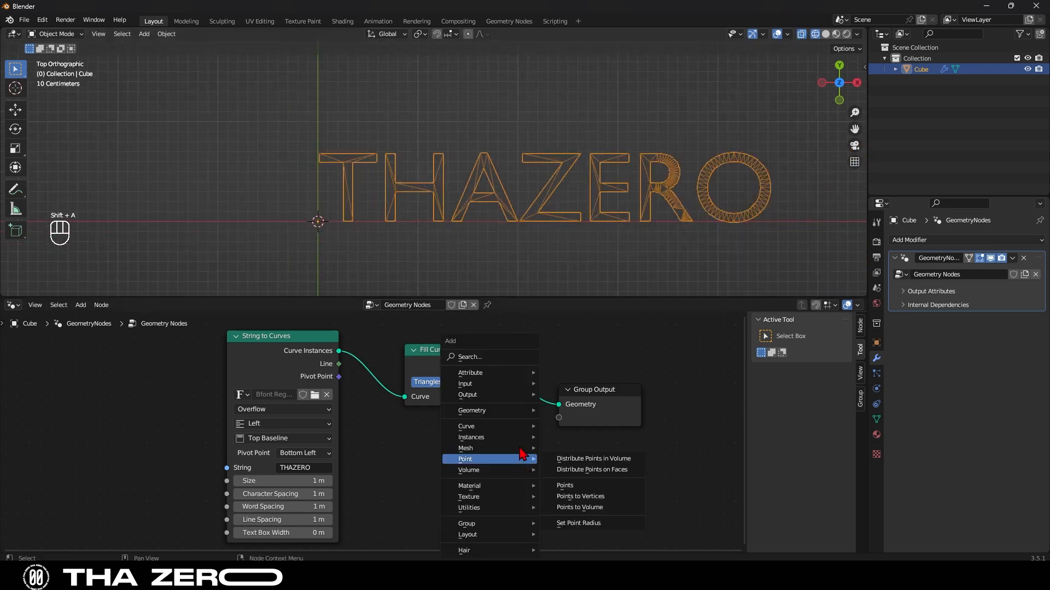
type("RES")
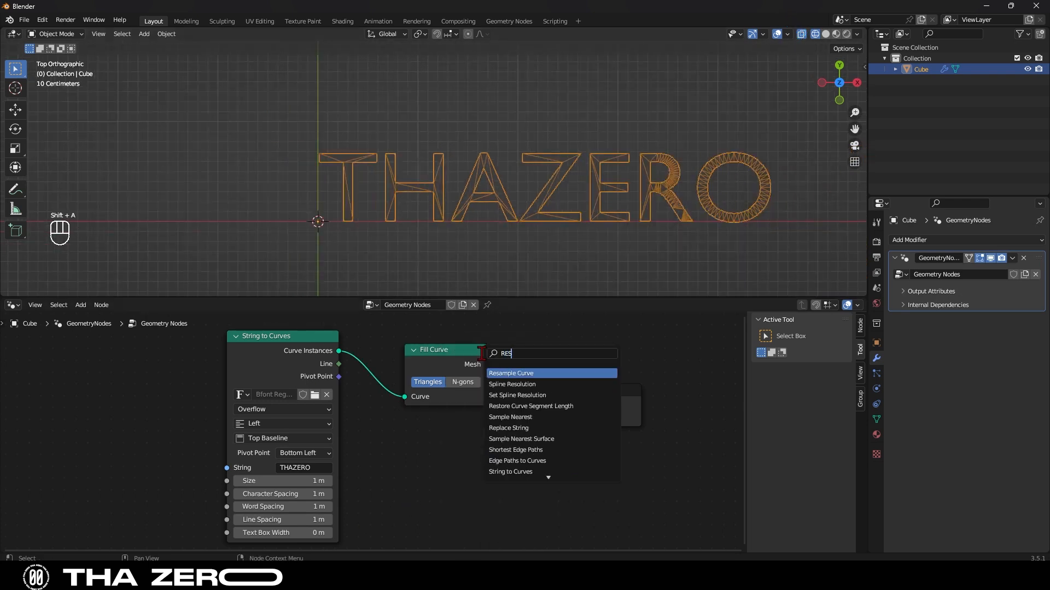
left_click(511, 373)
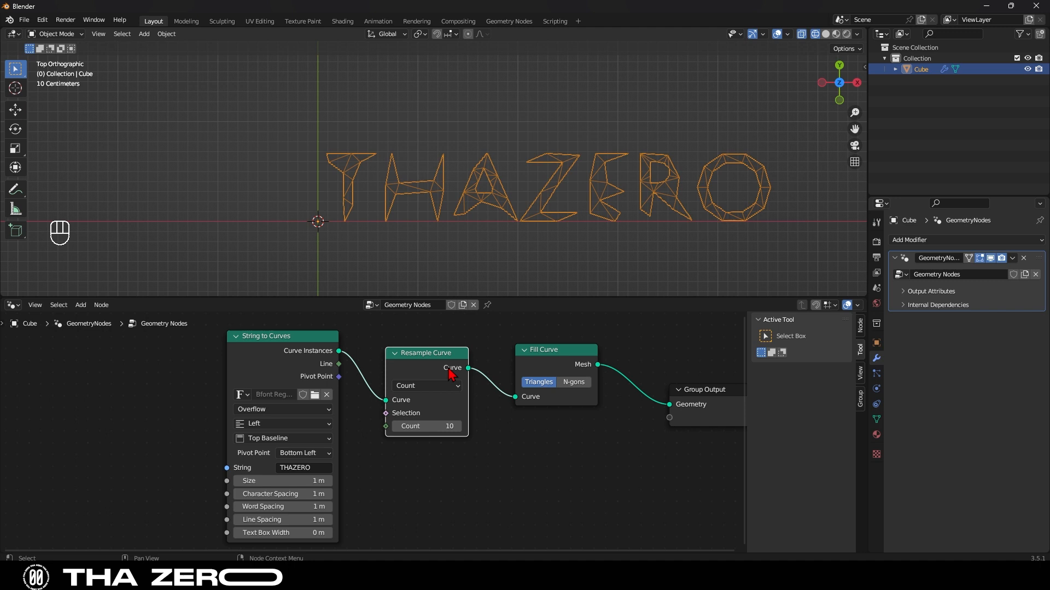
left_click(426, 385)
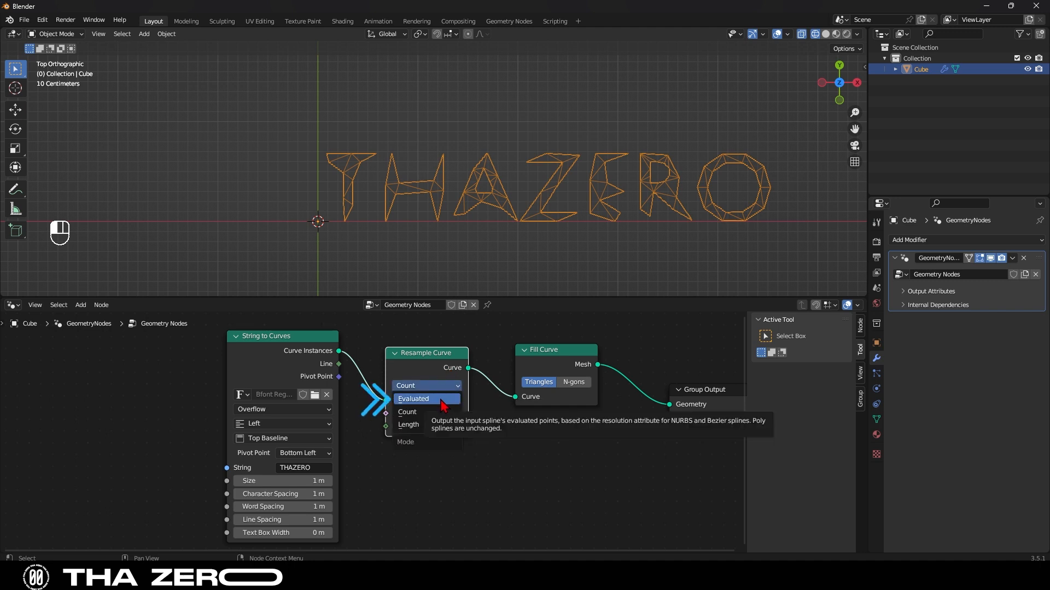
left_click(426, 399)
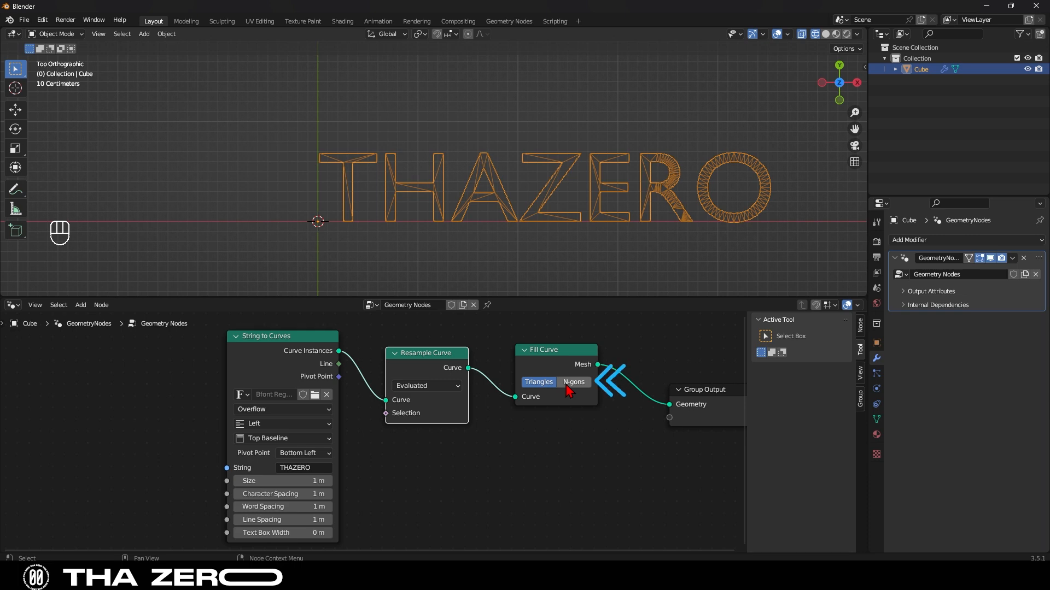
- Set Fill Curve to N-gons after comparing with the triangle fill
left_click(573, 382)
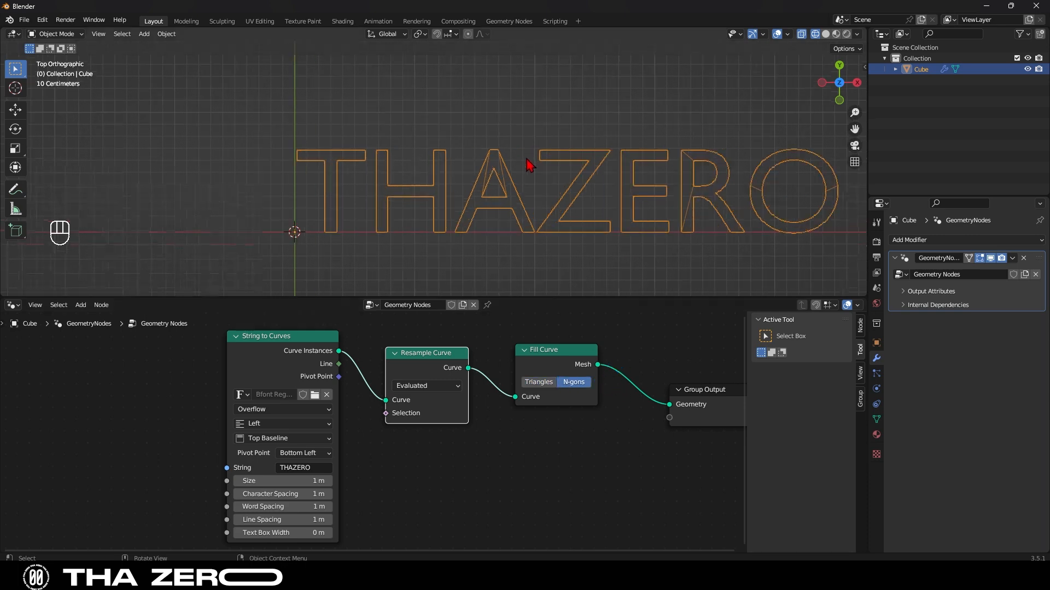
left_click(538, 381)
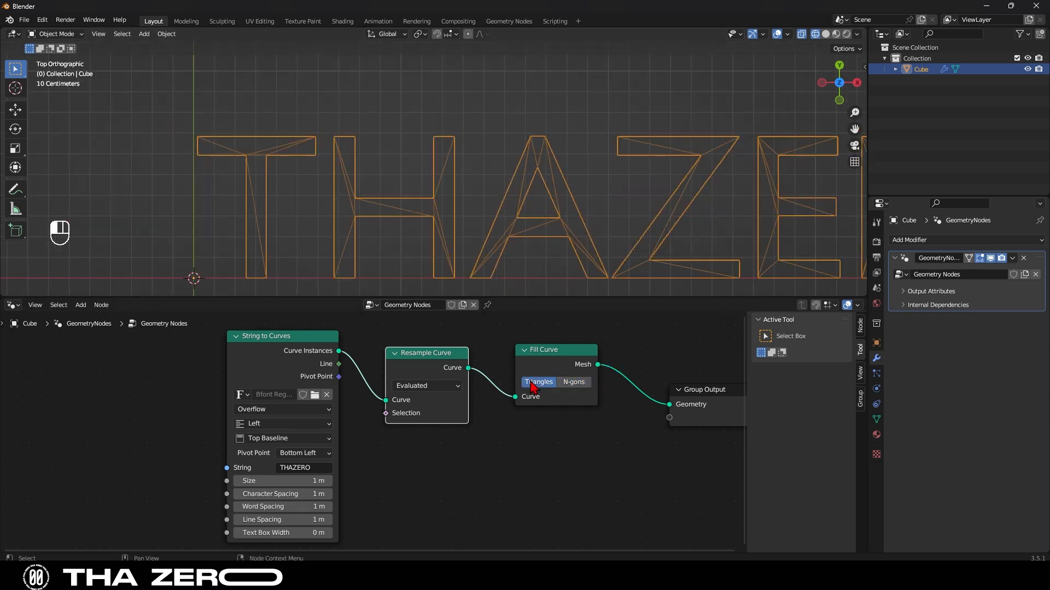
left_click(572, 382)
type("Ex")
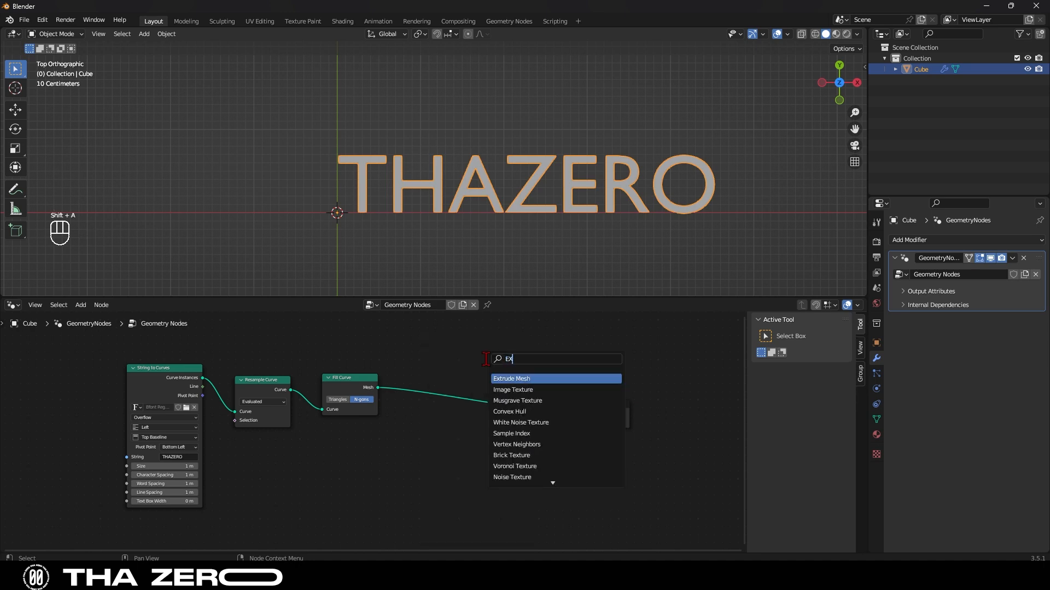
- Add an Extrude Mesh node with offset scale 0.200 for shallow letter depth
left_click(511, 378)
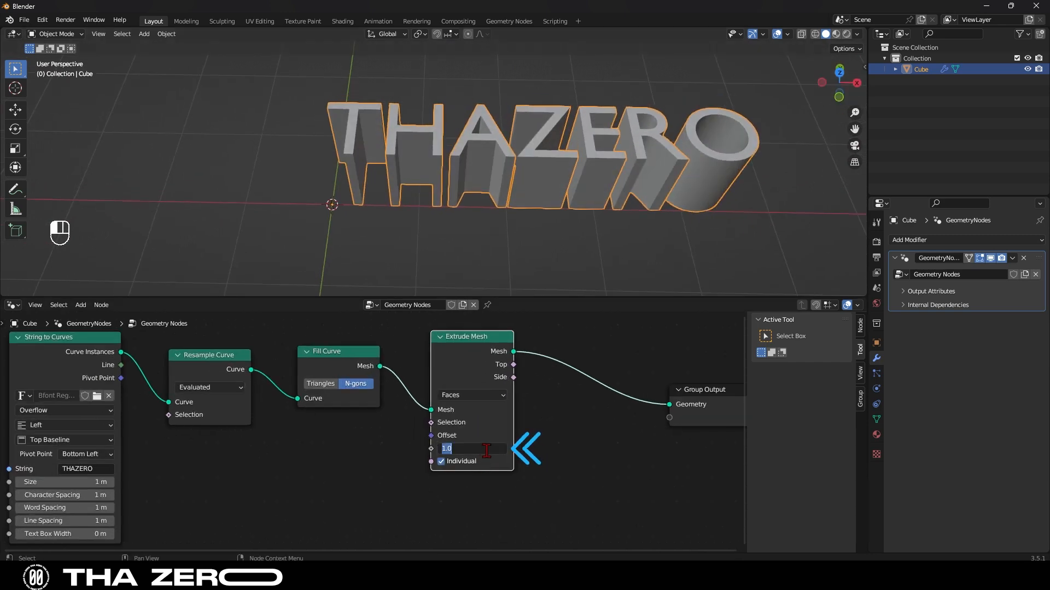
type("0.200")
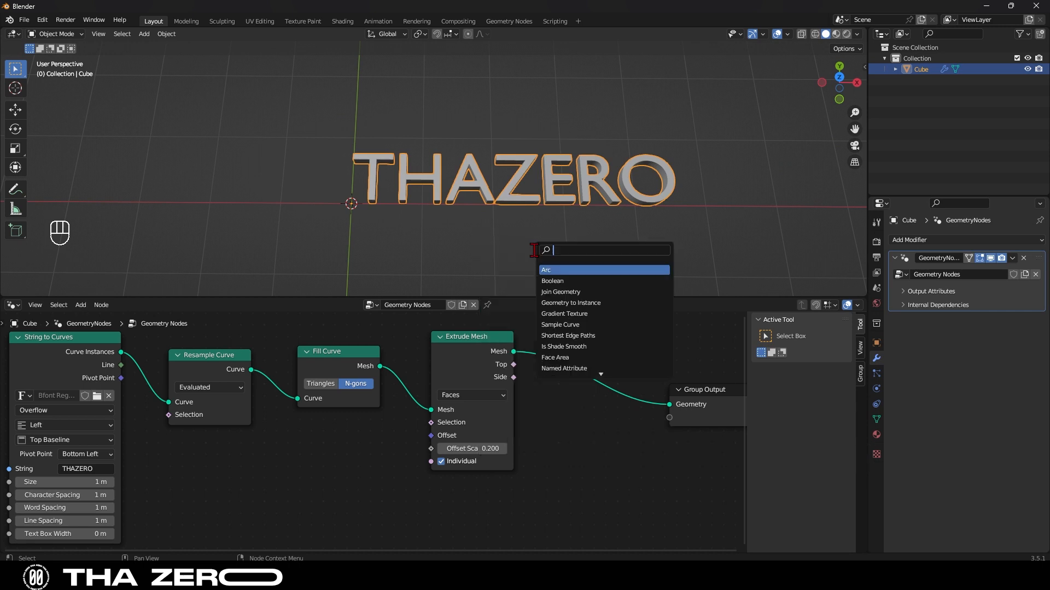
- Add Flip Faces before Extrude Mesh and a Join Geometry node combining flipped and extruded letters
type("FLIP FAC")
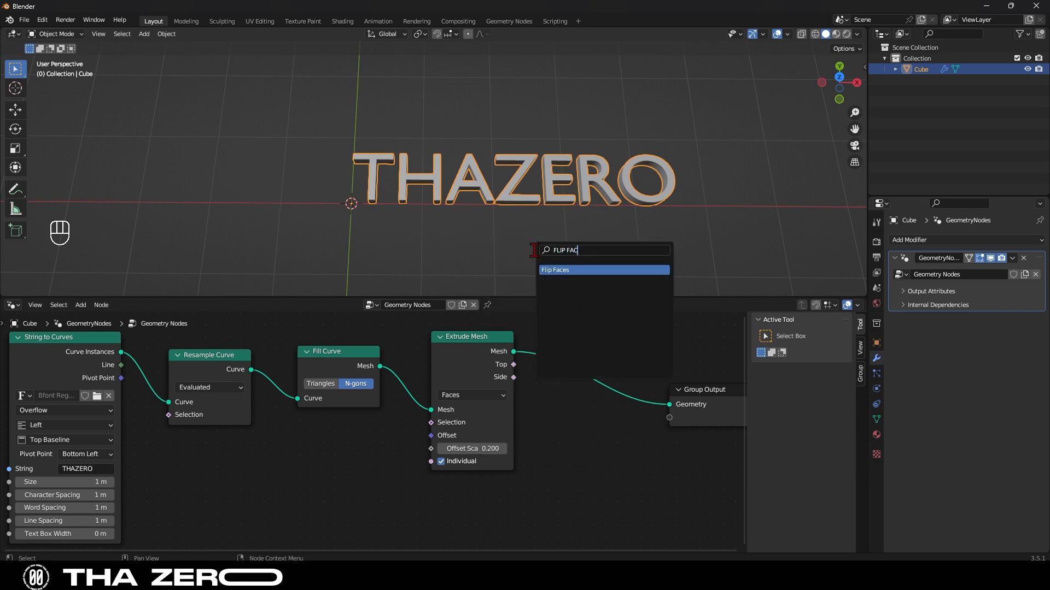
left_click(555, 270)
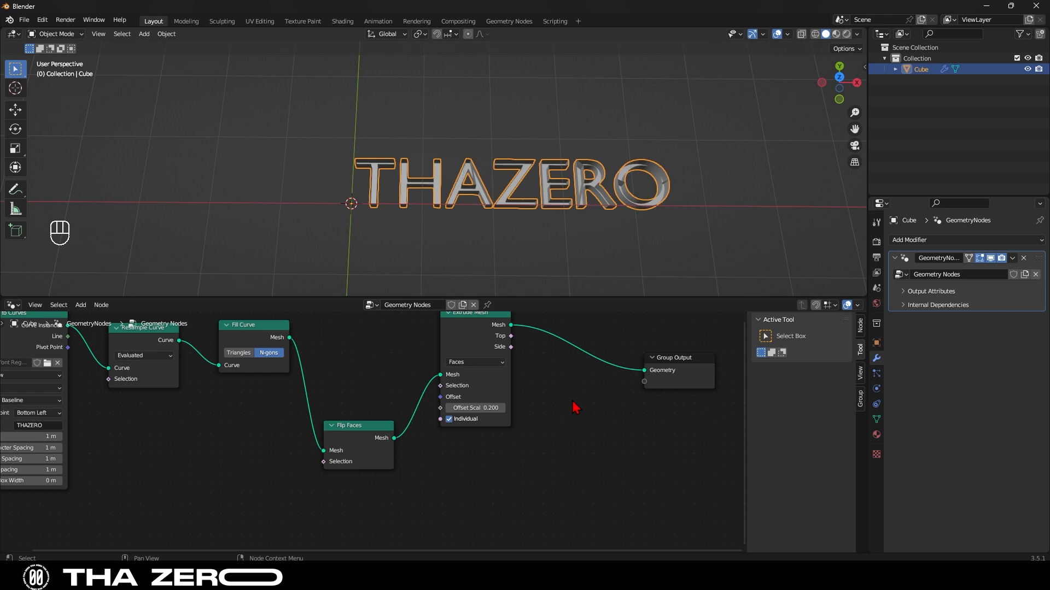
key("shift+a")
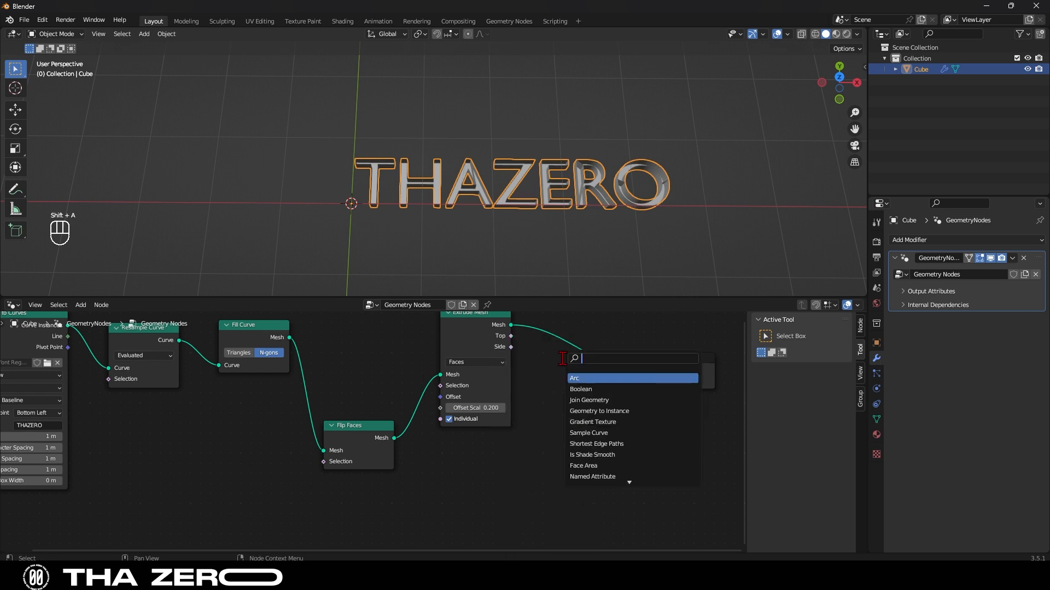
type("Joi")
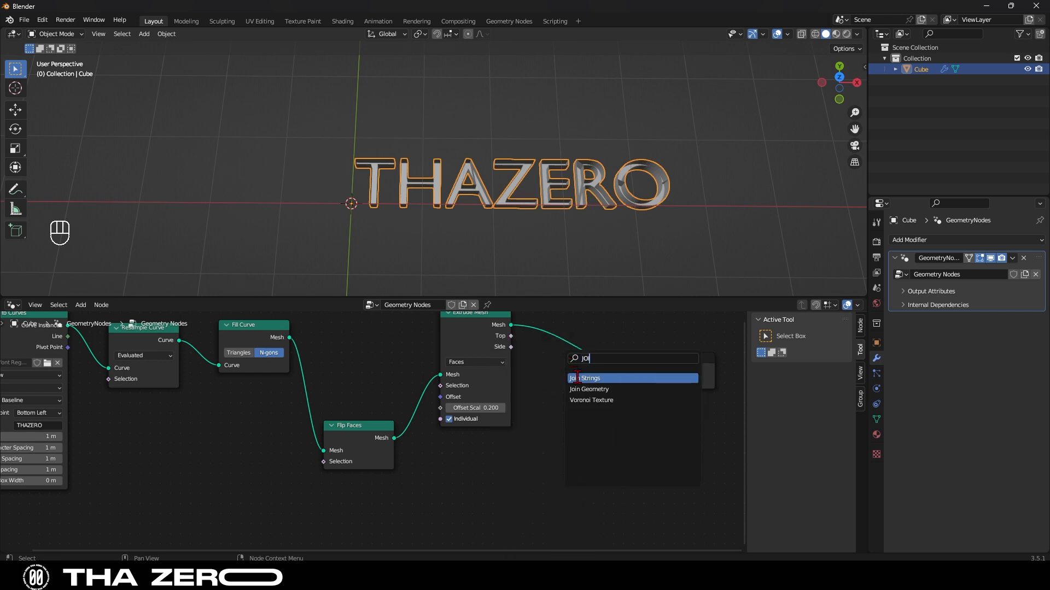
left_click(589, 389)
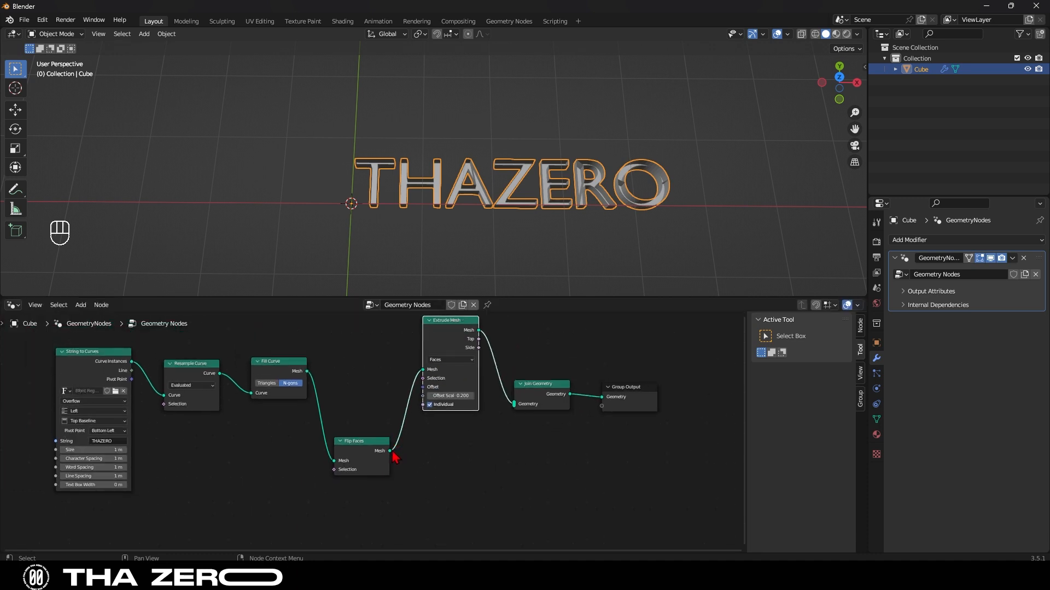
left_click_drag(390, 451, 519, 404)
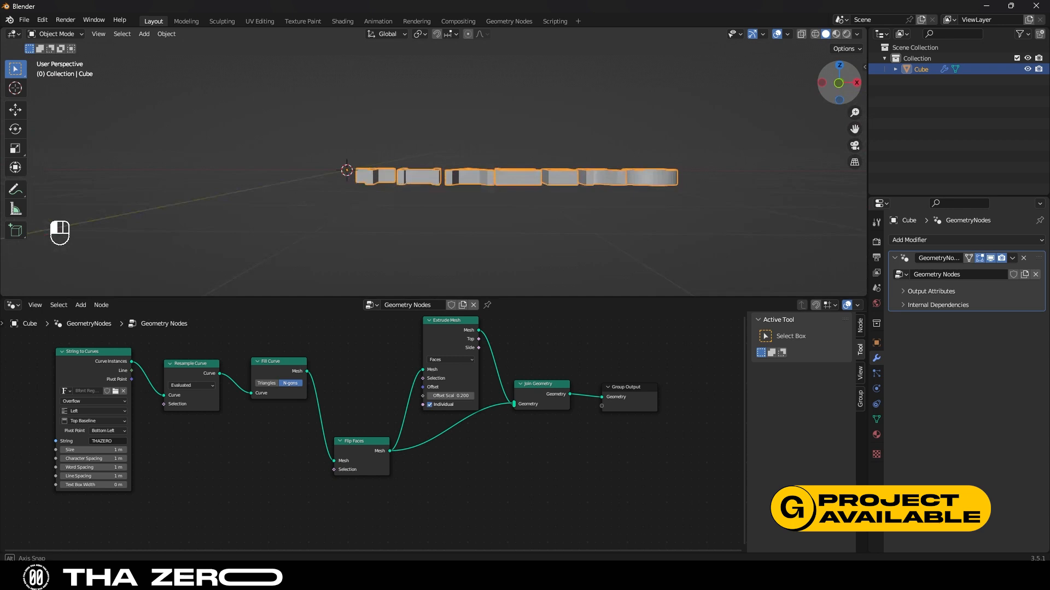
- Add a Realize Instances node before the Group Output
key("shift+a")
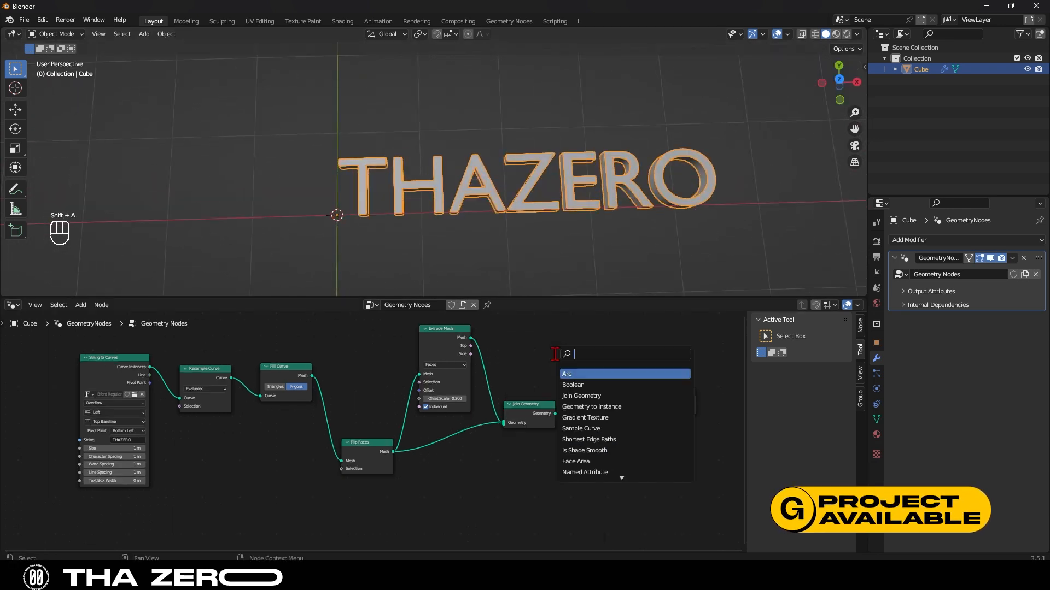
type("REAL")
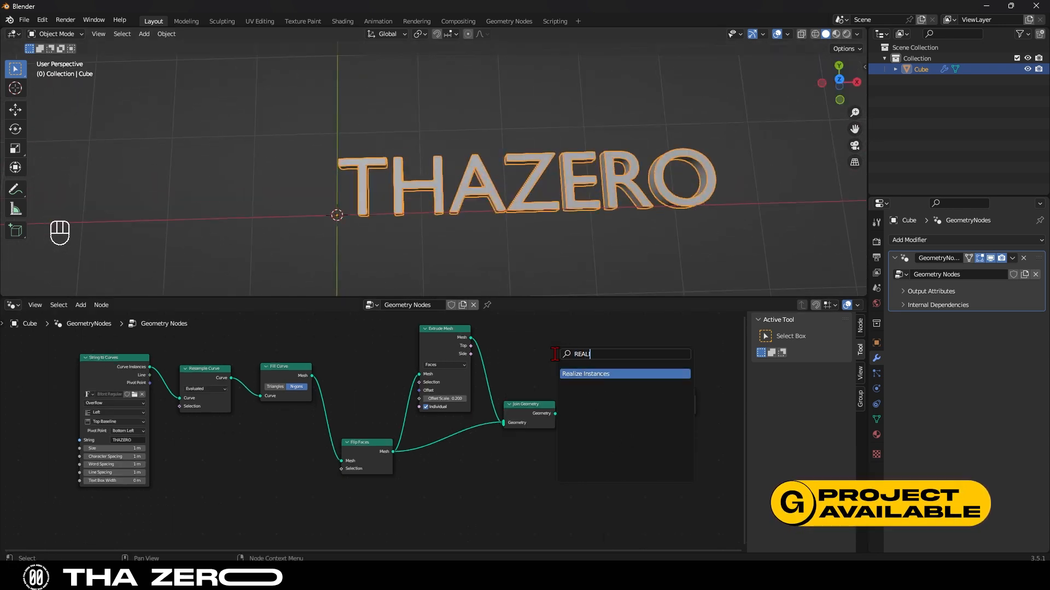
left_click(586, 374)
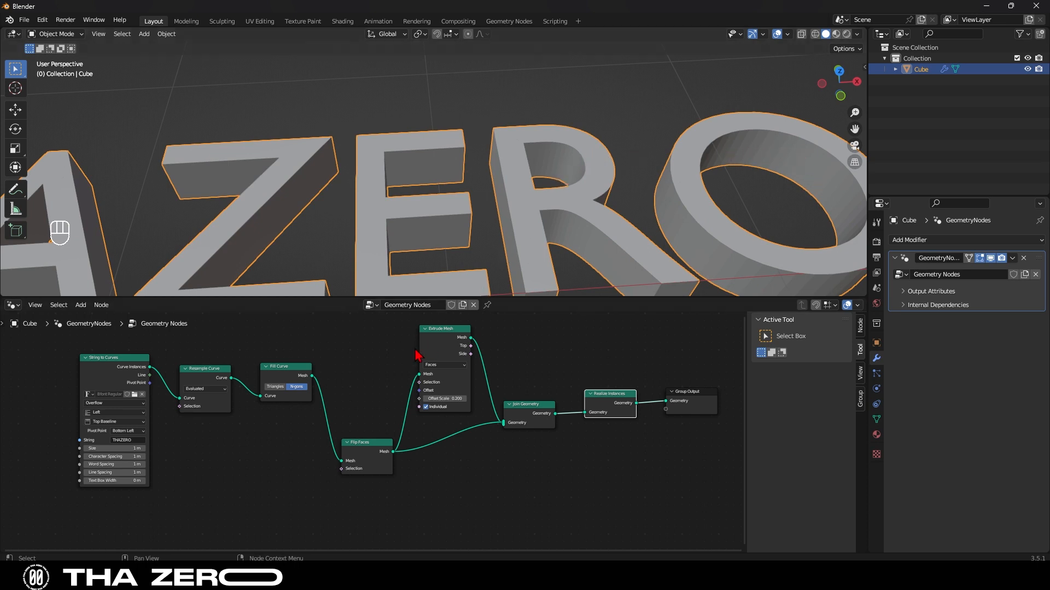
mouse_move(499, 412)
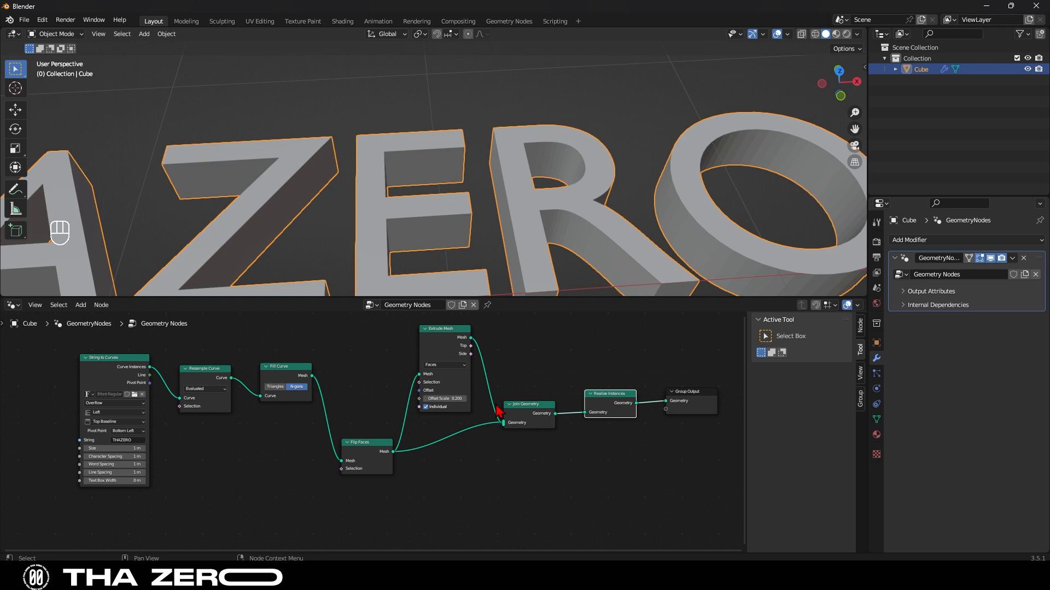
- Insert a 3-cut Subdivide Curve node before Resample Curve, then mute it
key("shift+a")
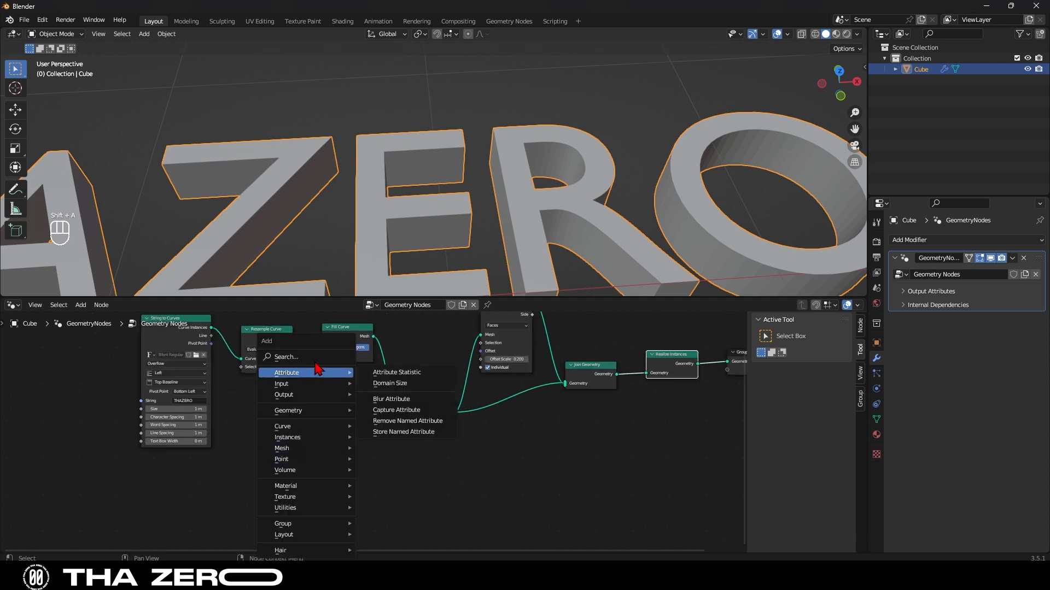
type("SUBD")
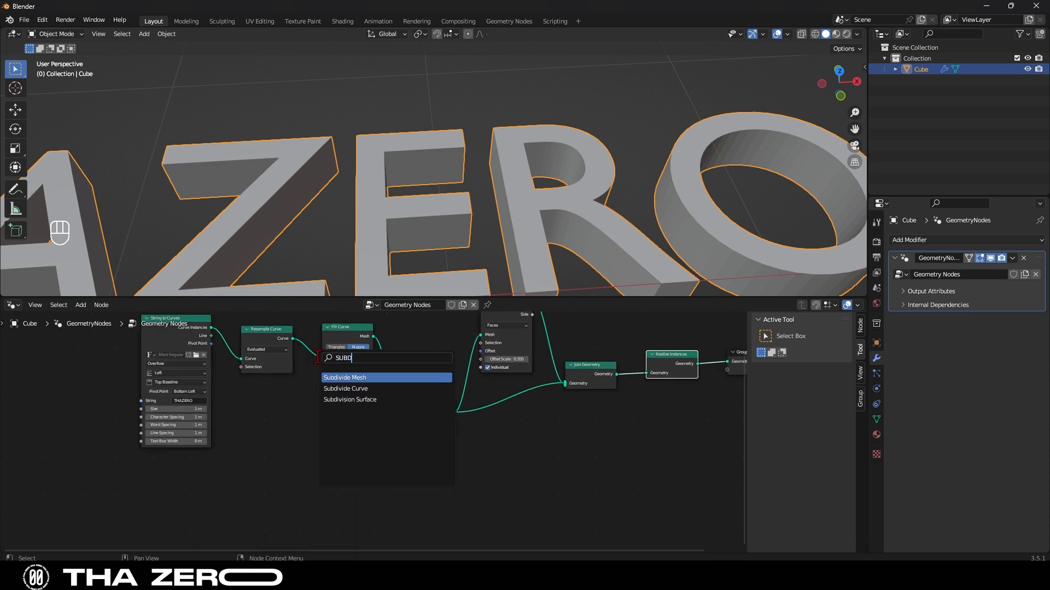
left_click(344, 389)
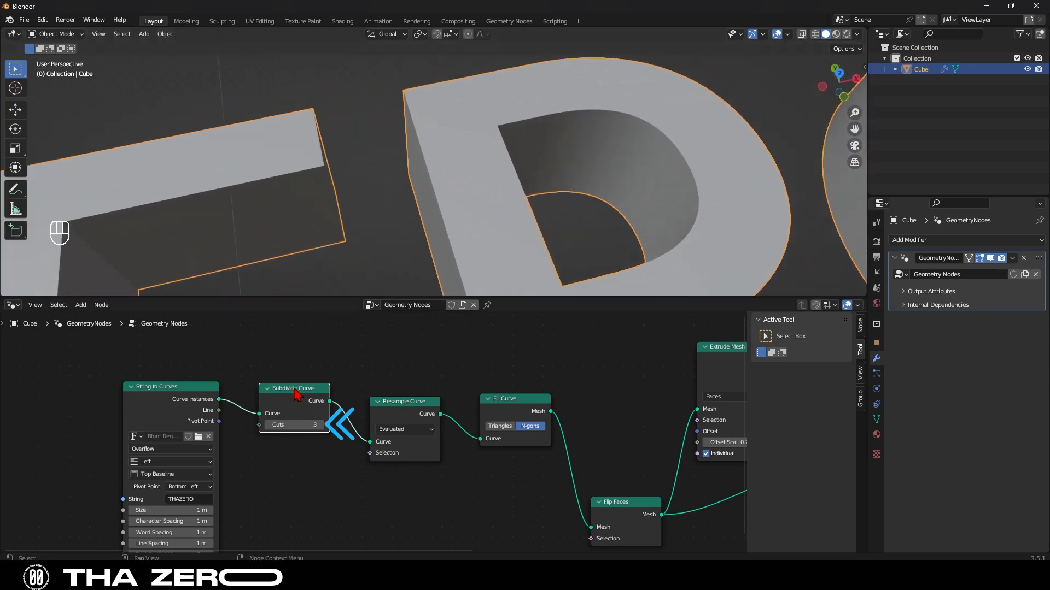
key("m")
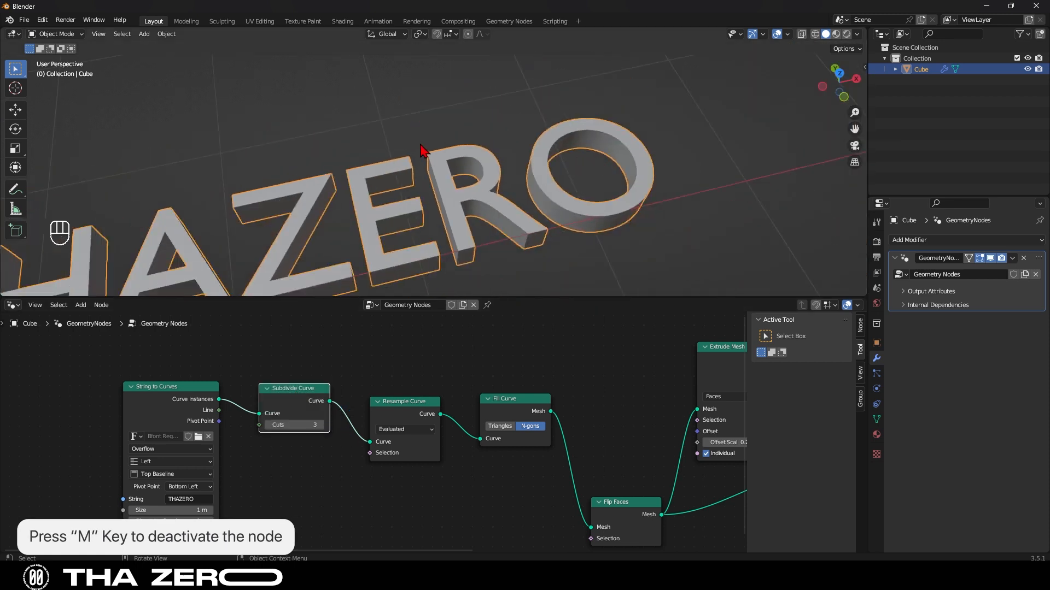
- Add a Merge by Distance node in Connected mode after Realize Instances
key("shift+a")
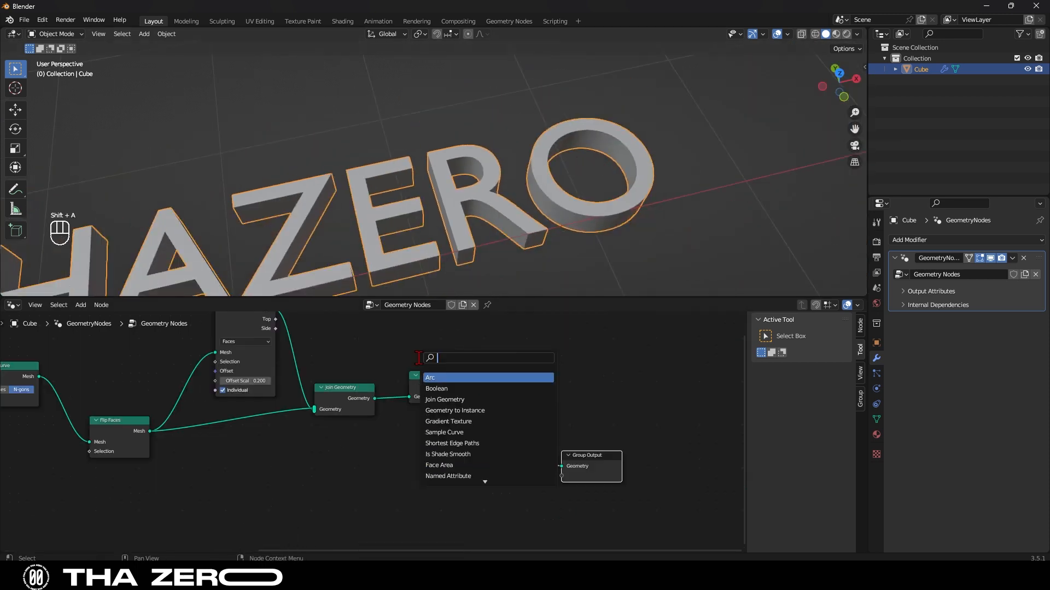
type("MARGE BY")
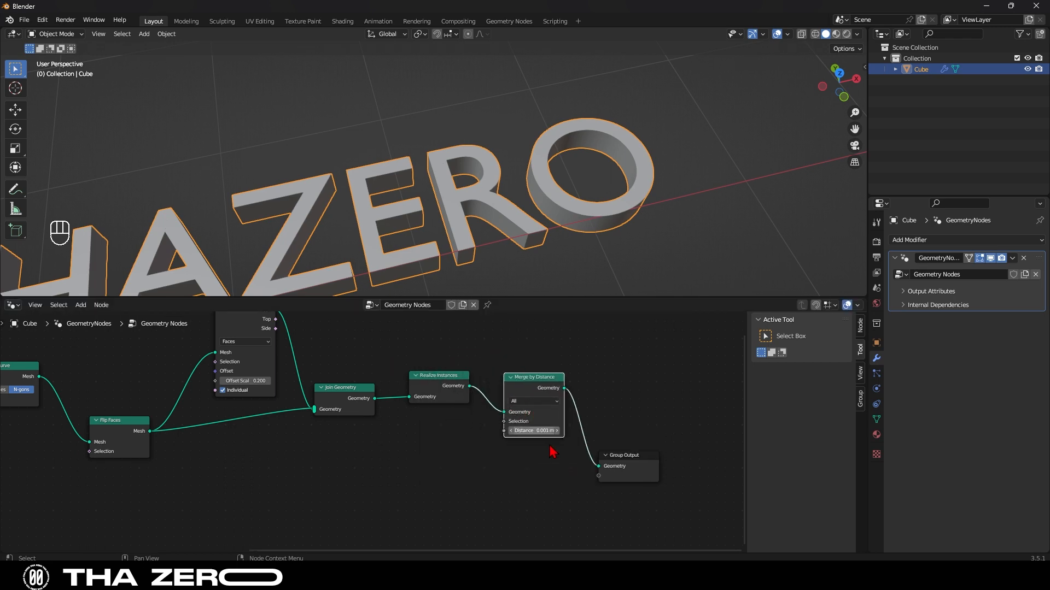
left_click(533, 401)
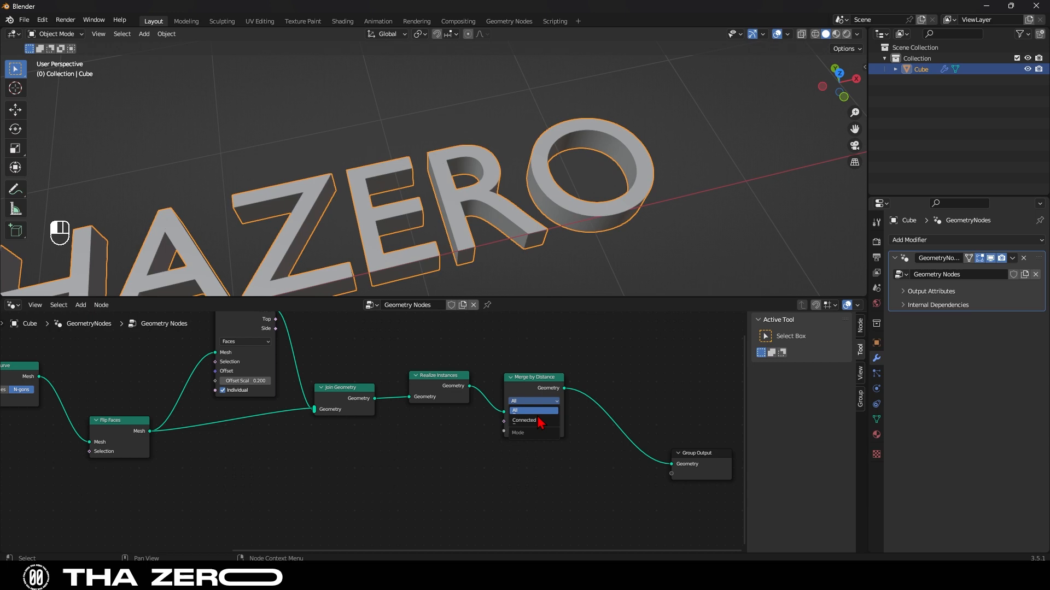
- Add a Set Material node to the tree
key("shift+A")
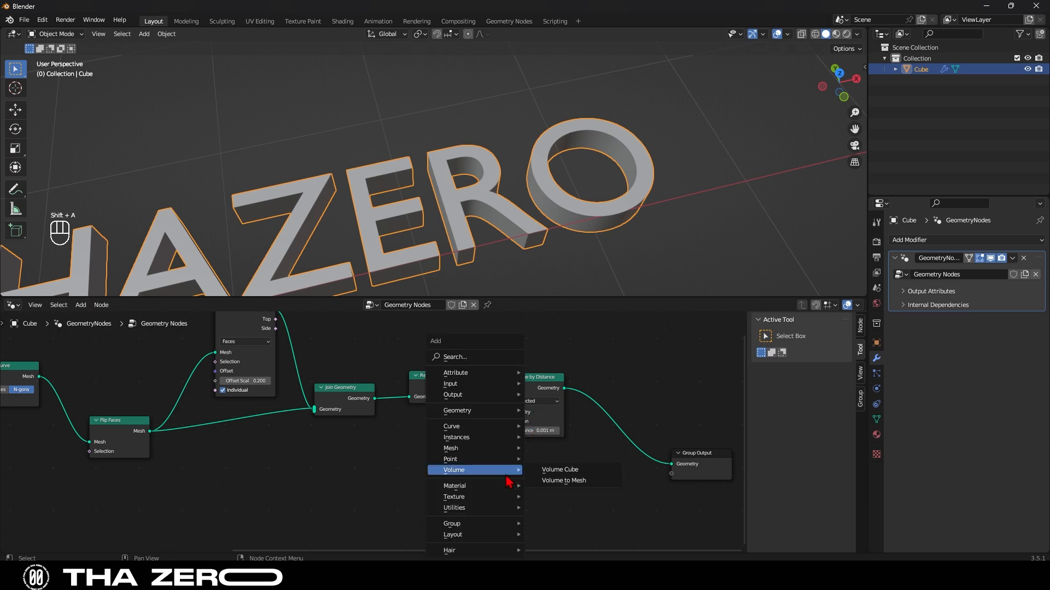
type("E")
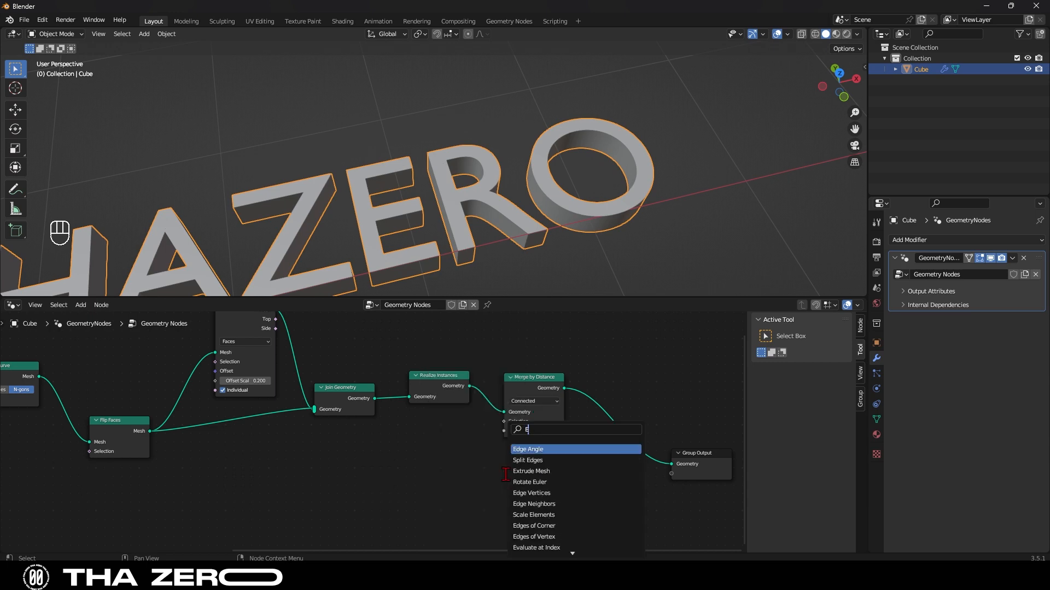
type("SET MA")
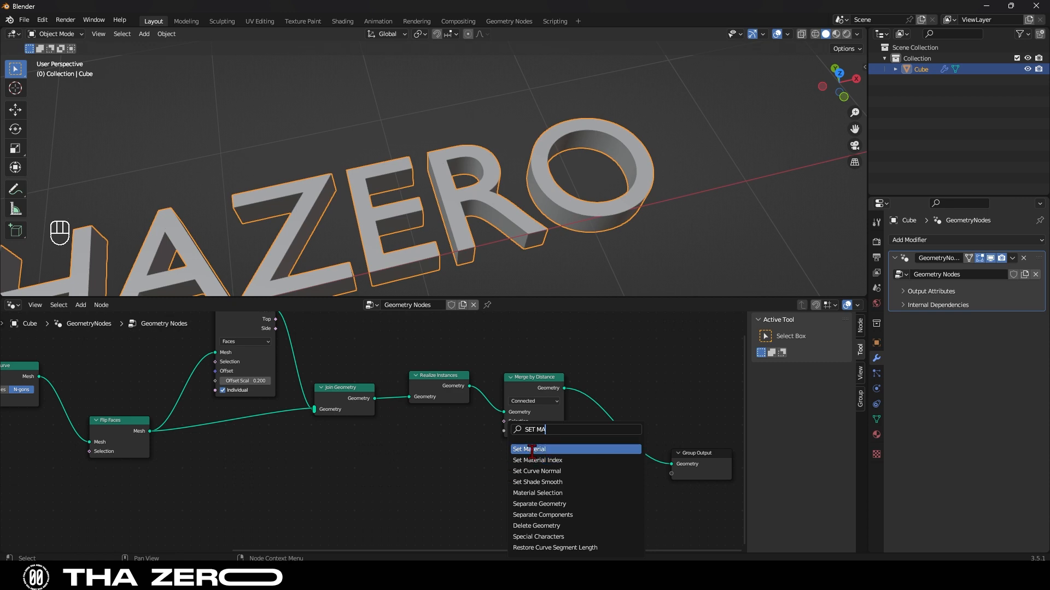
left_click(528, 449)
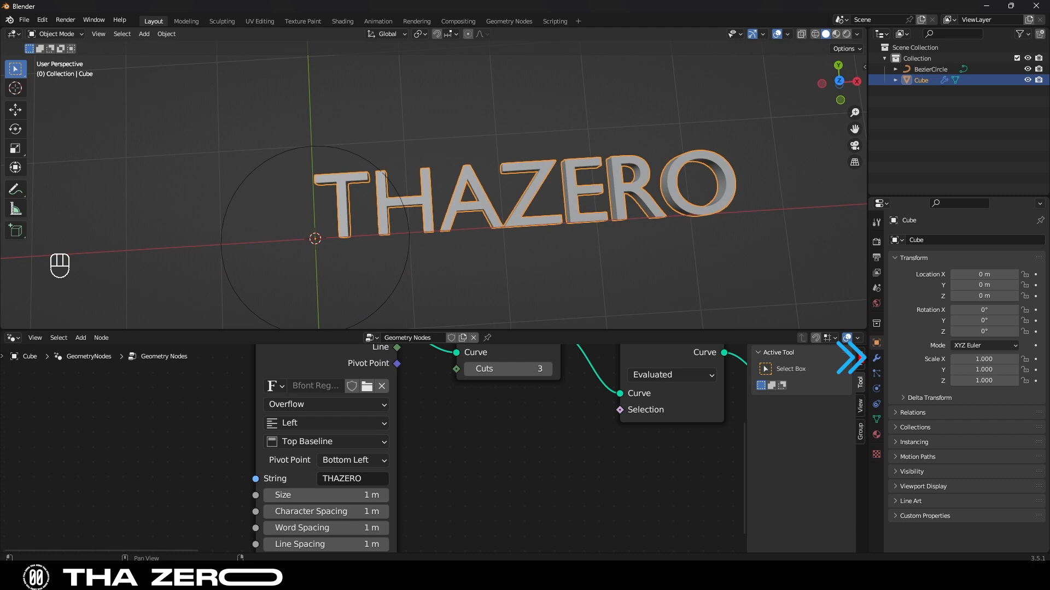
- Give the cube a Curve modifier bending the text along BezierCircle
left_click(876, 359)
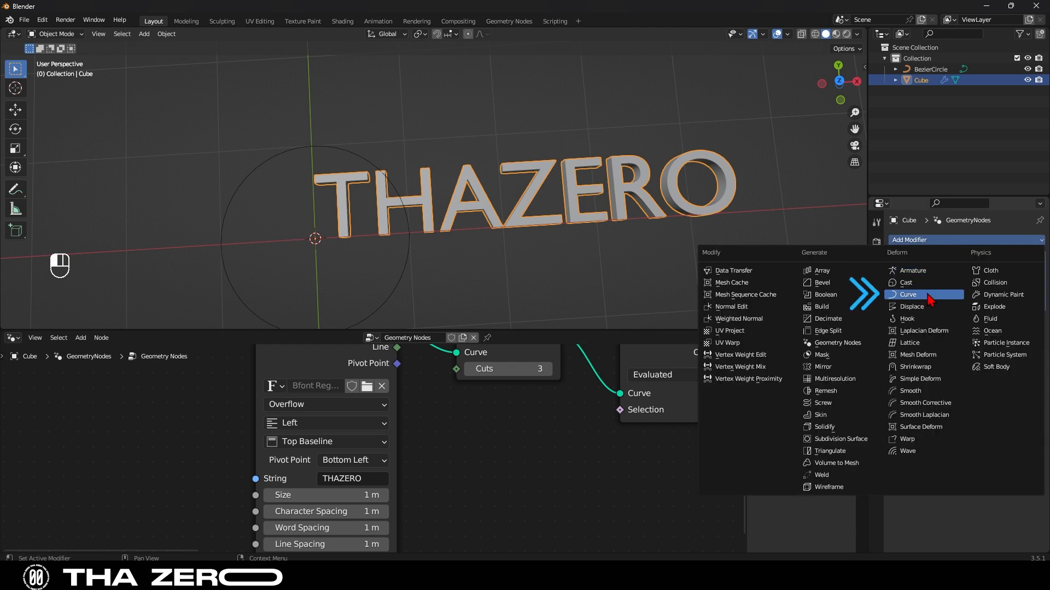
left_click(908, 295)
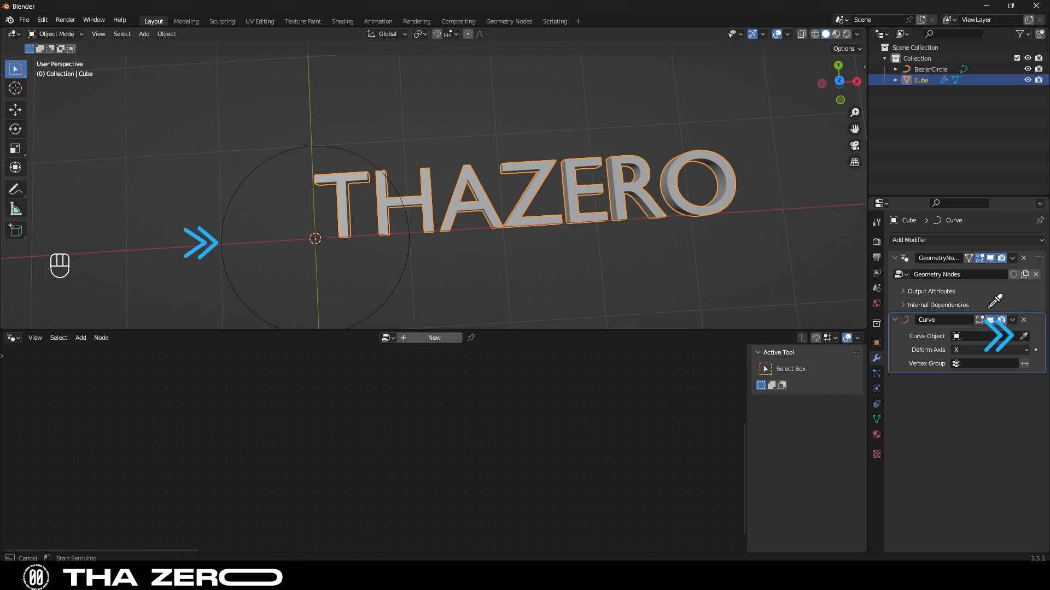
left_click(984, 335)
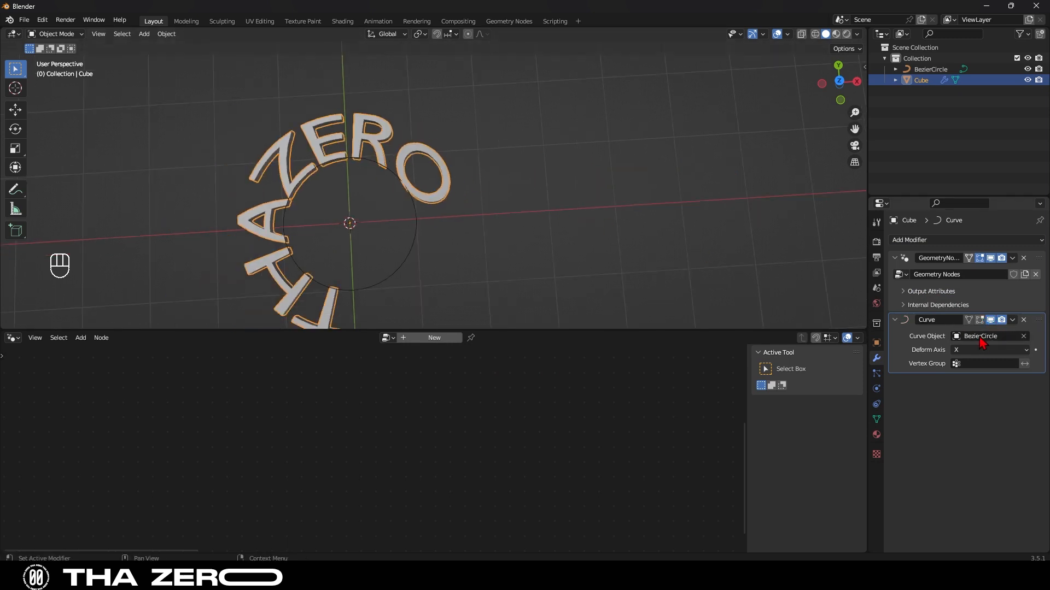
left_click(984, 336)
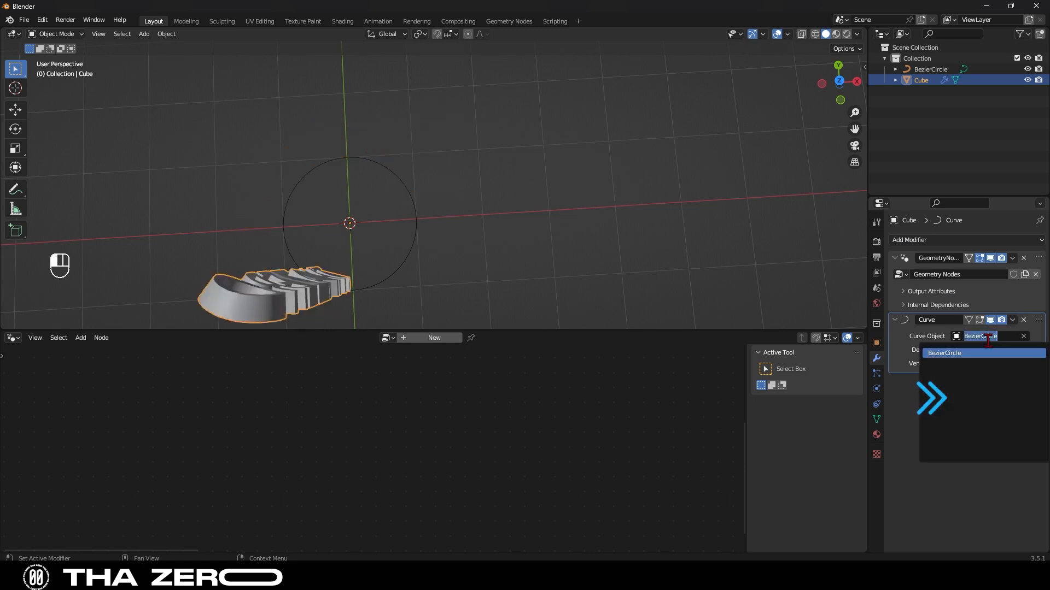
left_click(944, 354)
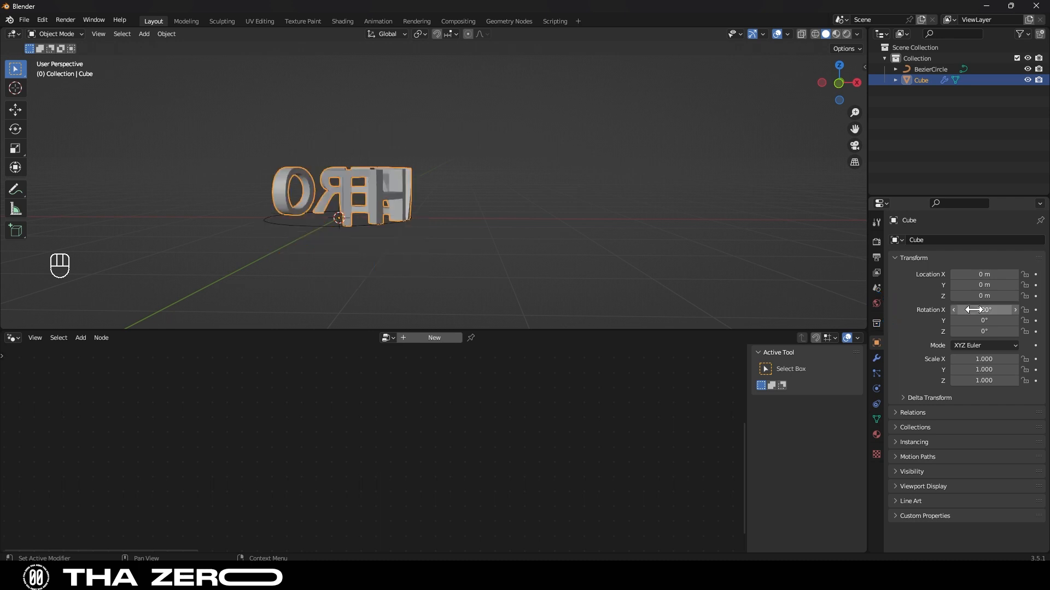
- Set the cube's Rotation X to 180° so THAZERO stands upright, undoing a stray scale
left_click_drag(984, 309, 990, 309)
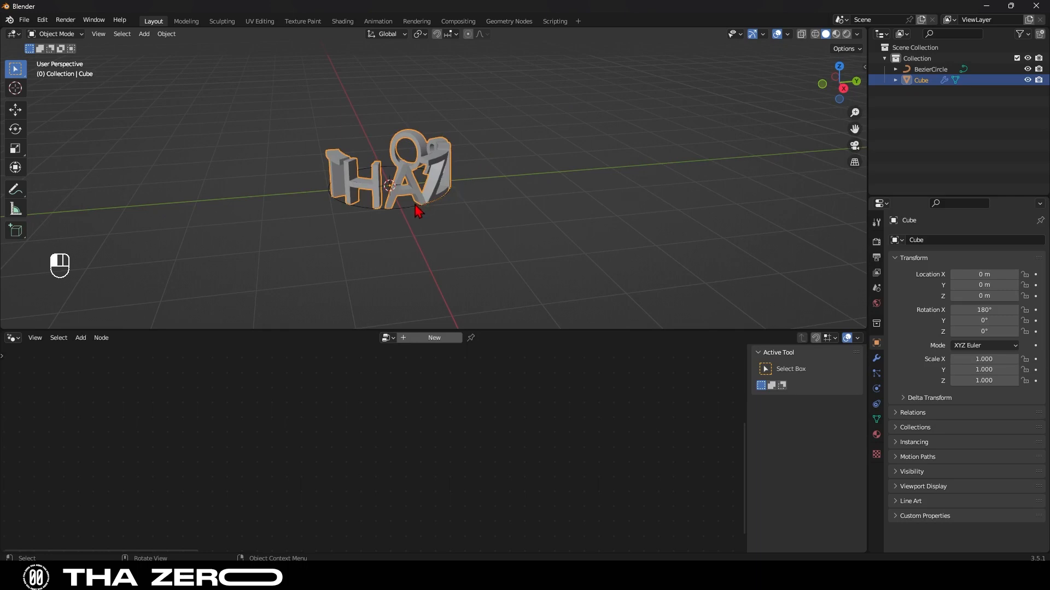
key("s")
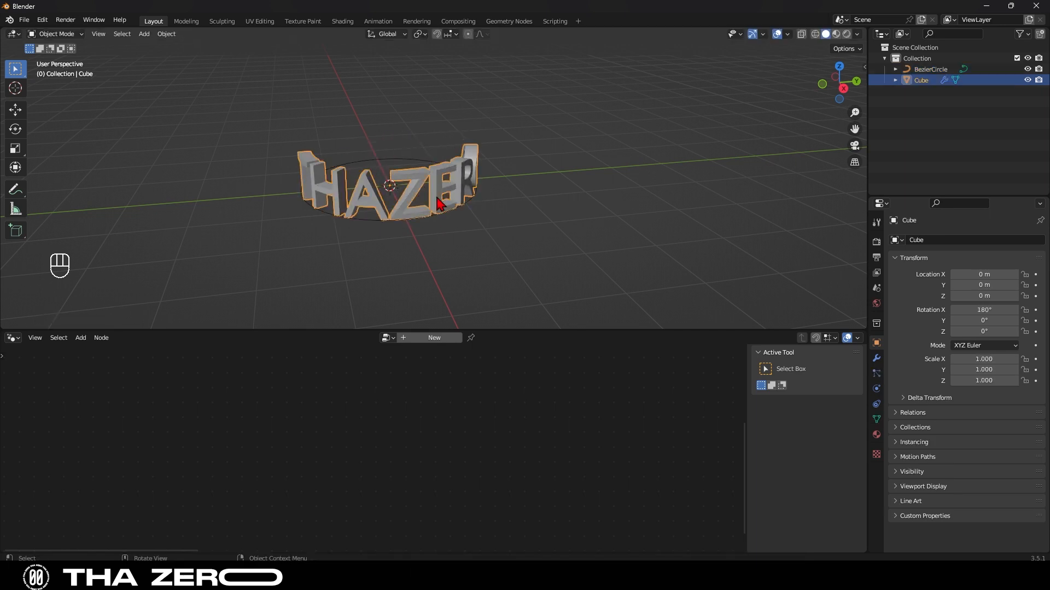
key("s")
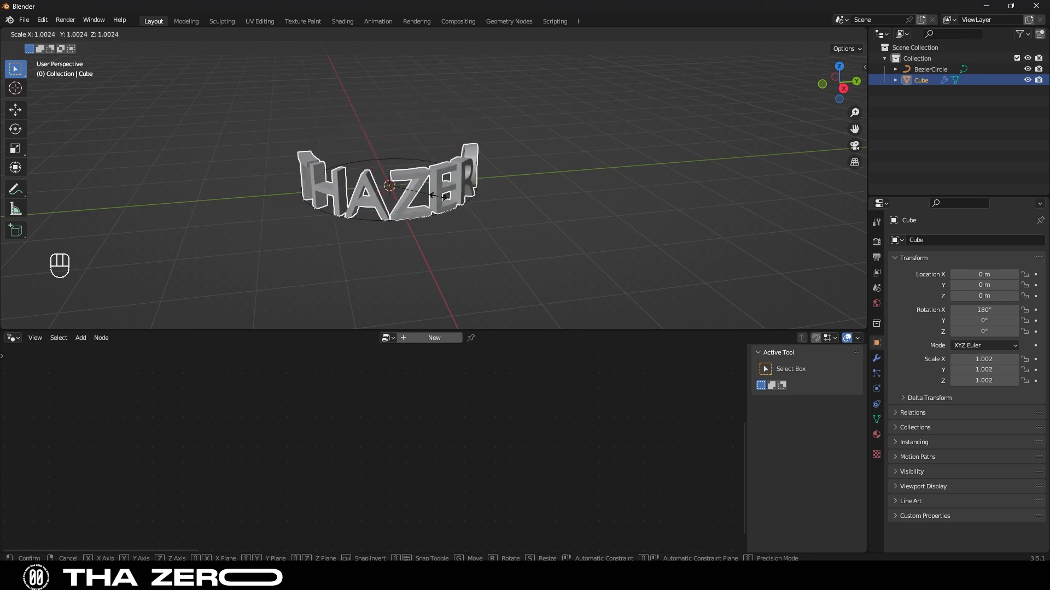
key("ctrl+z")
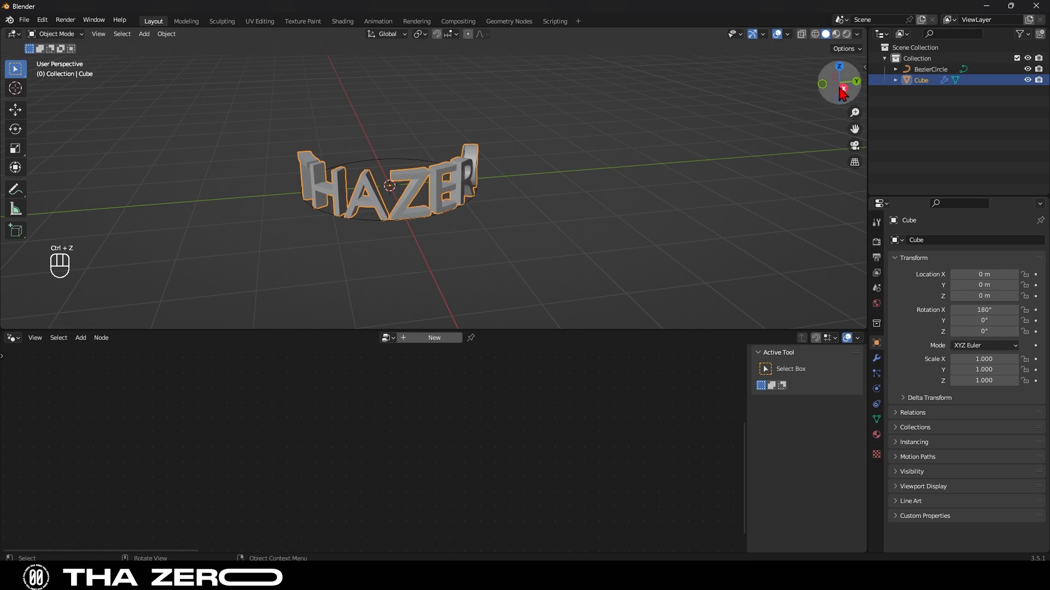
- Check ring coverage from below and select the Bezier circle for resizing
key("ctrl+z")
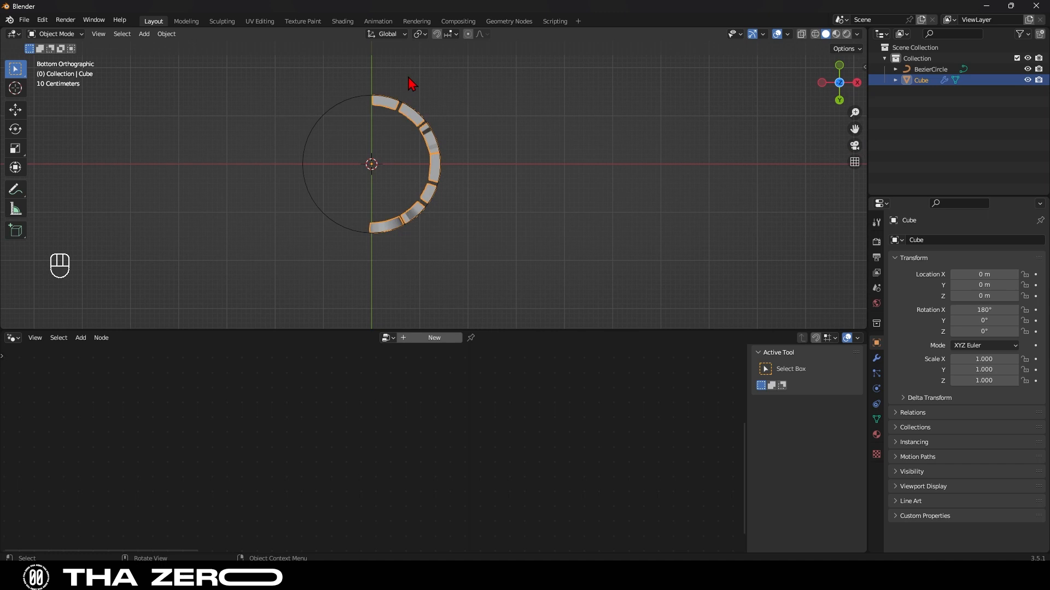
mouse_move(409, 226)
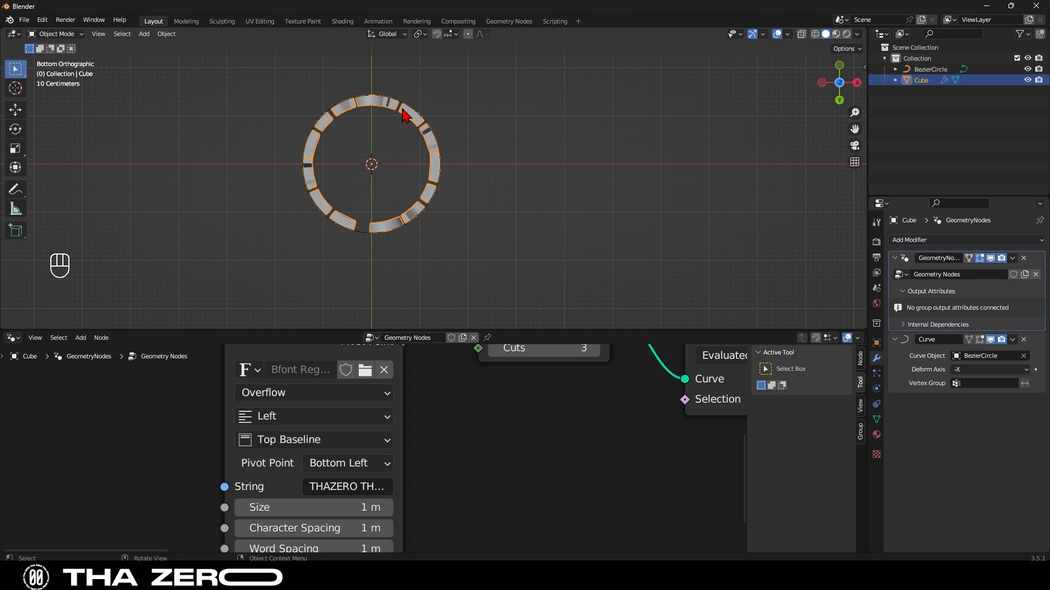
left_click(930, 69)
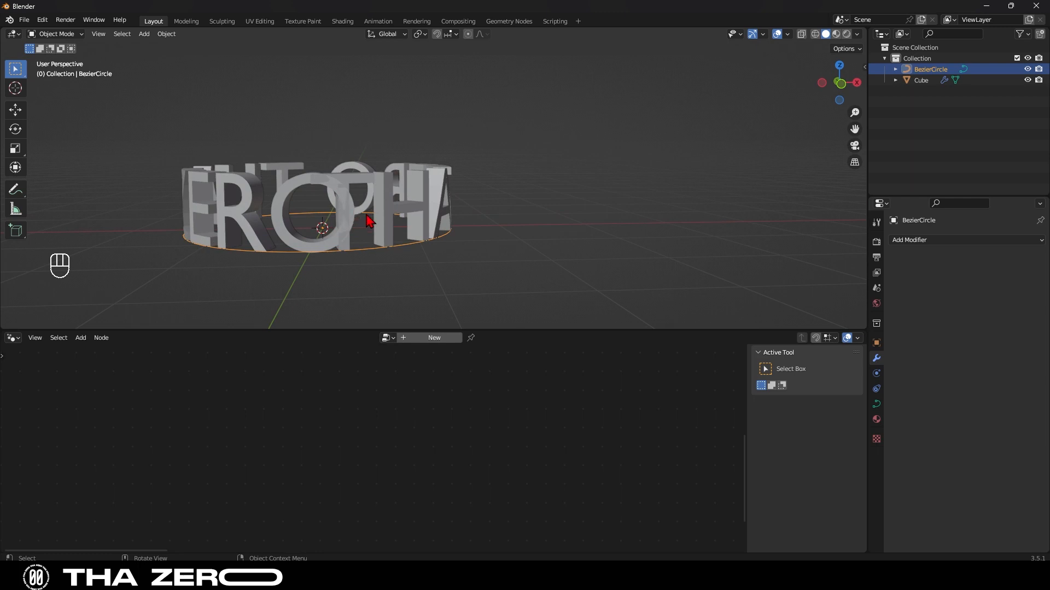
- Scale up the Bezier circle from Top view to spread the letters, then reselect the Cube
key("s")
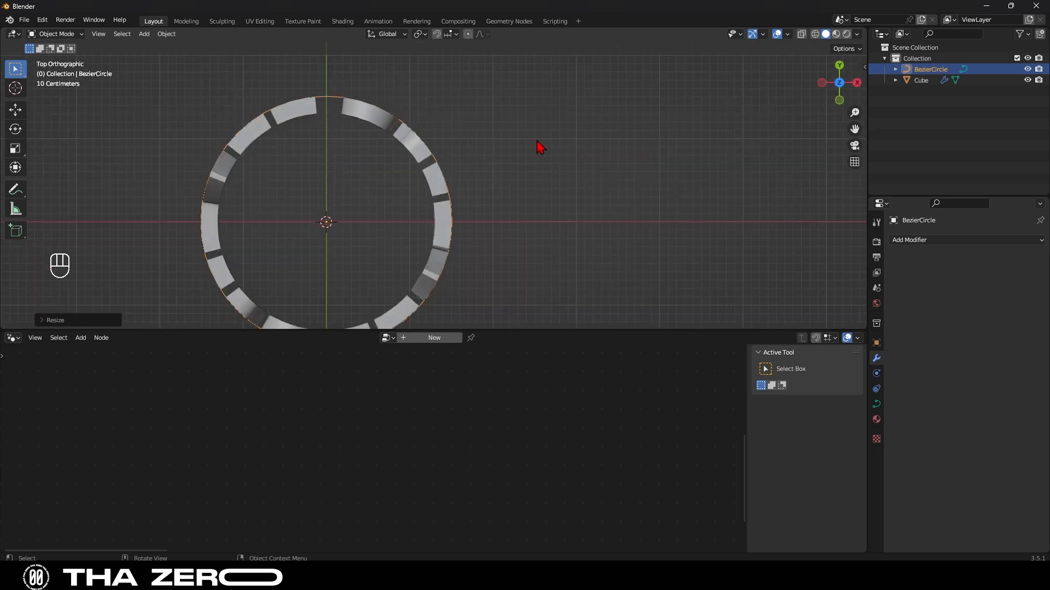
key("s")
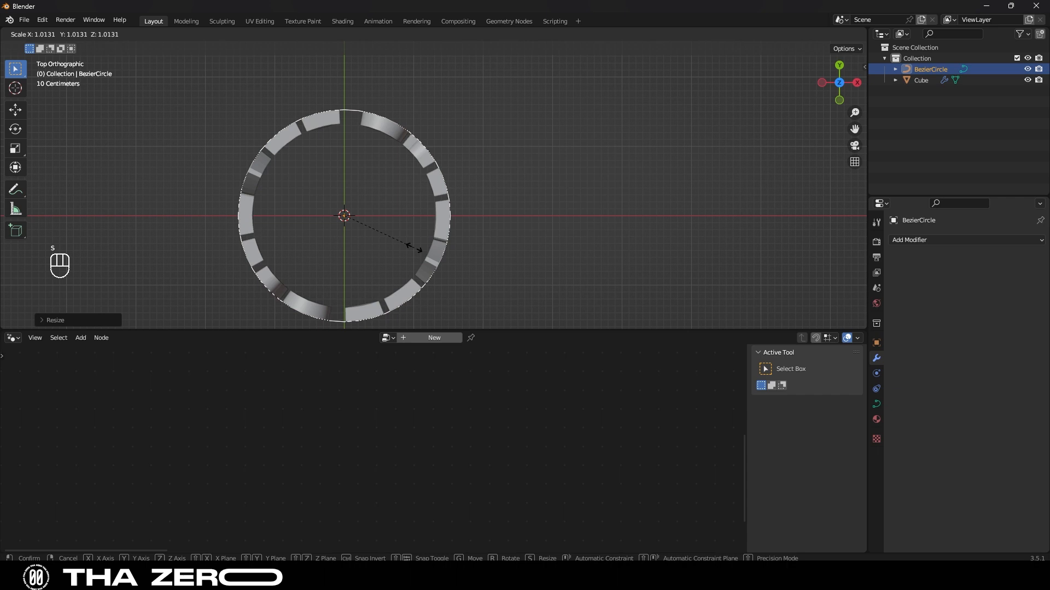
mouse_move(419, 249)
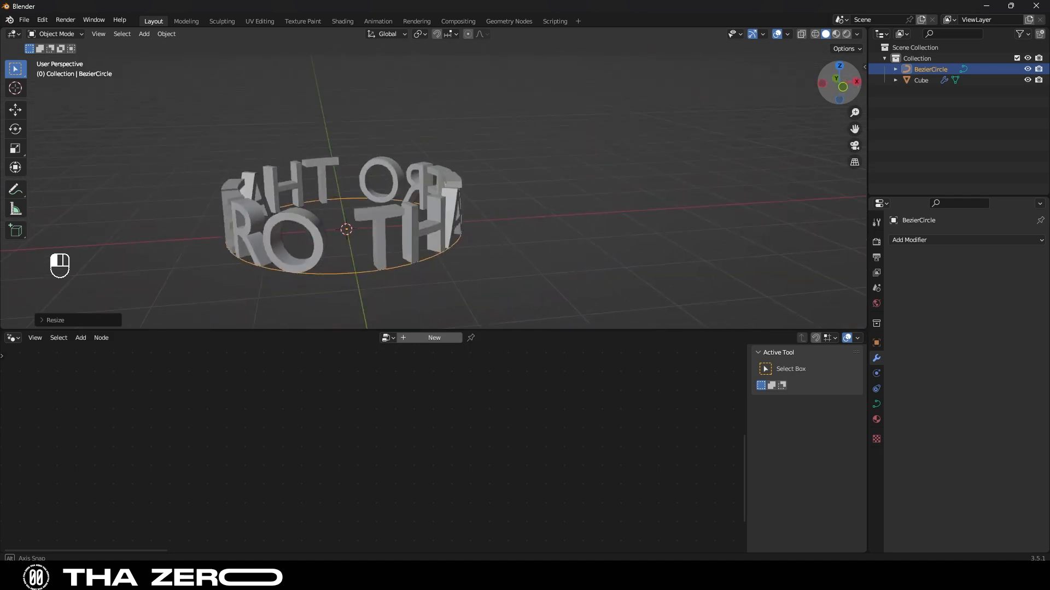
left_click(921, 79)
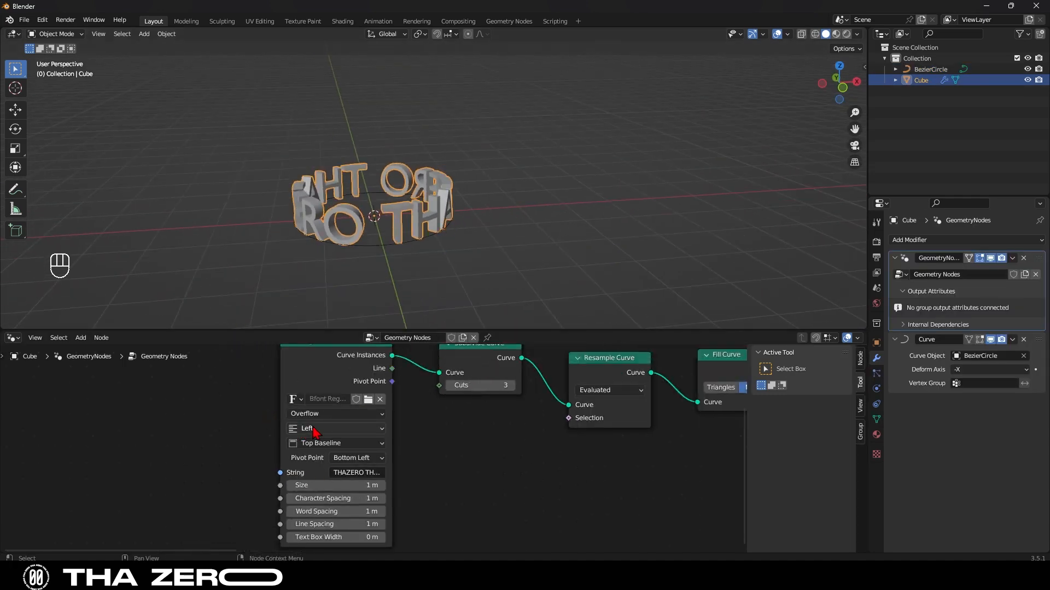
- Align the String to Curves text Center and Middle and start browsing for a font
left_click(335, 428)
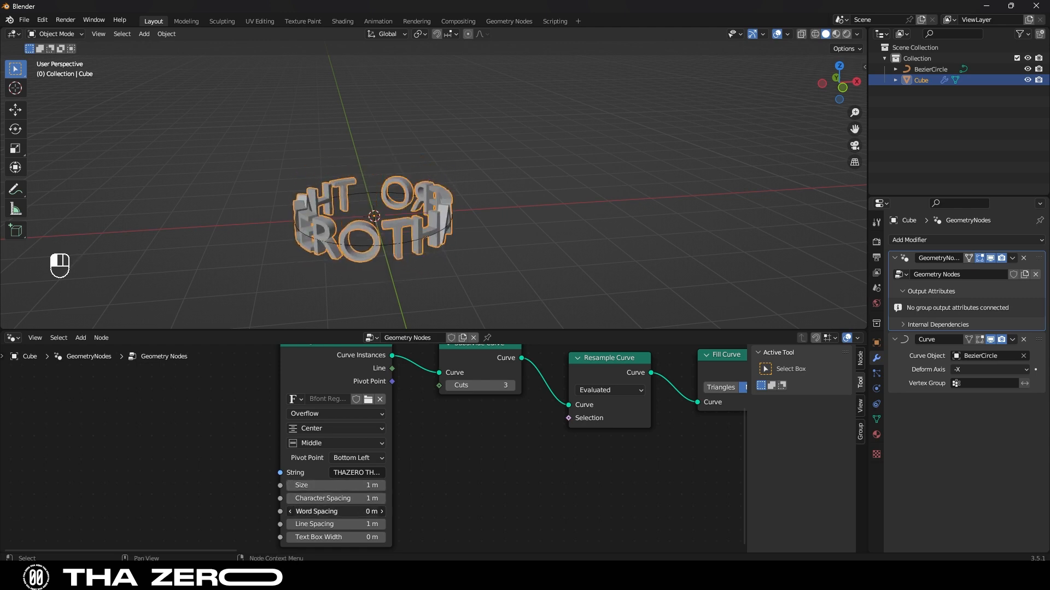
key("ctrl+z")
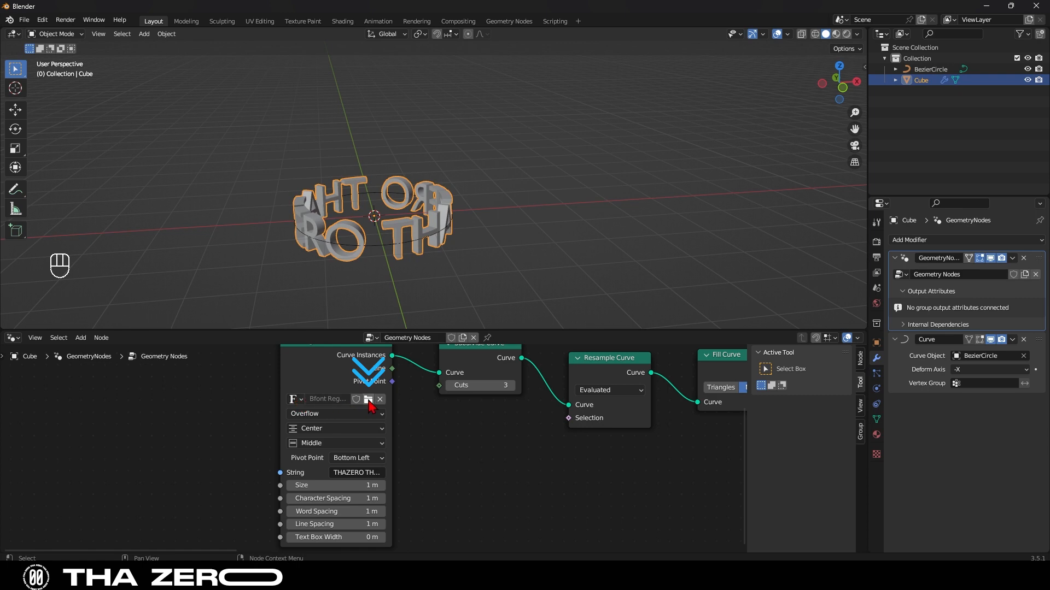
left_click(368, 400)
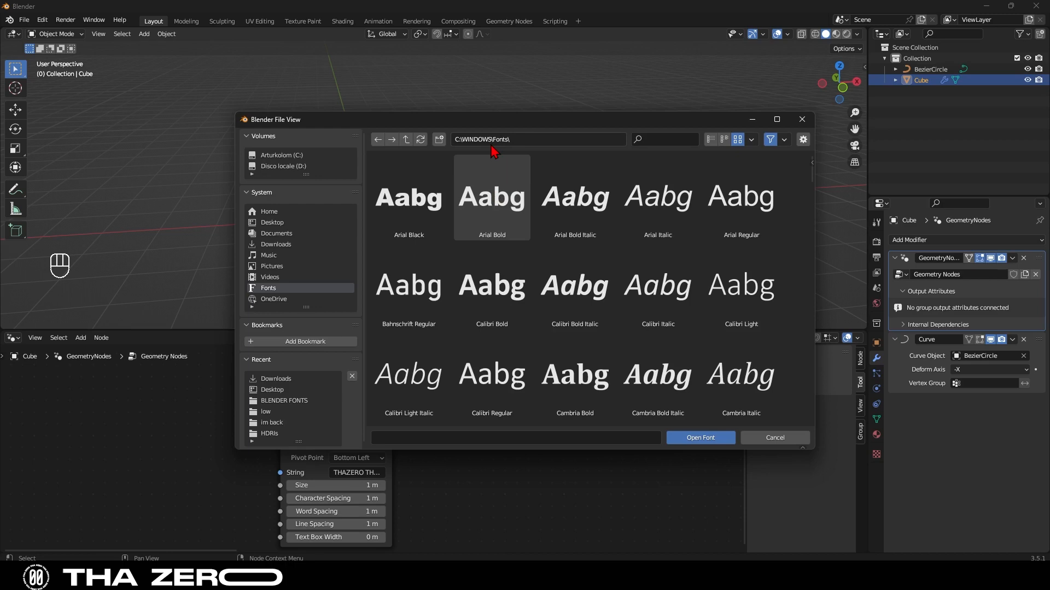
- Load Dinamica Regular from the BLENDER FONTS folder into the String to Curves node
left_click(283, 400)
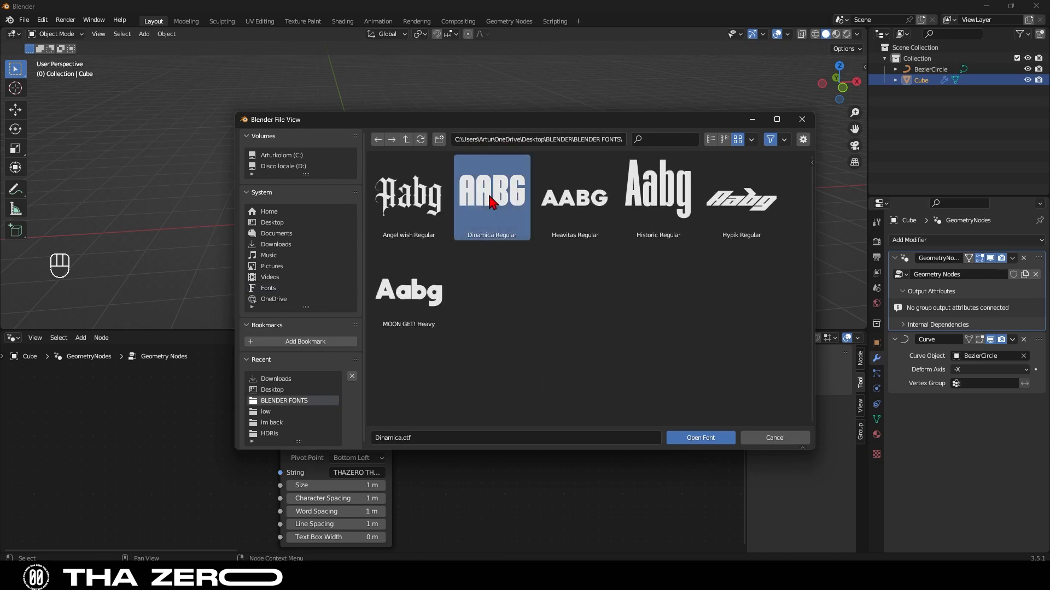
left_click(699, 437)
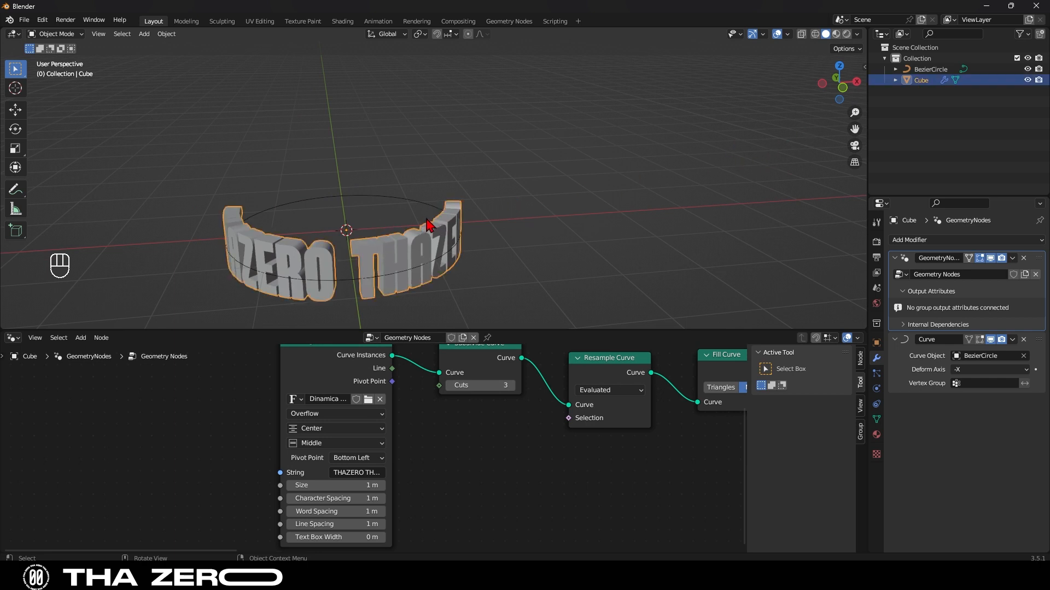
key("s")
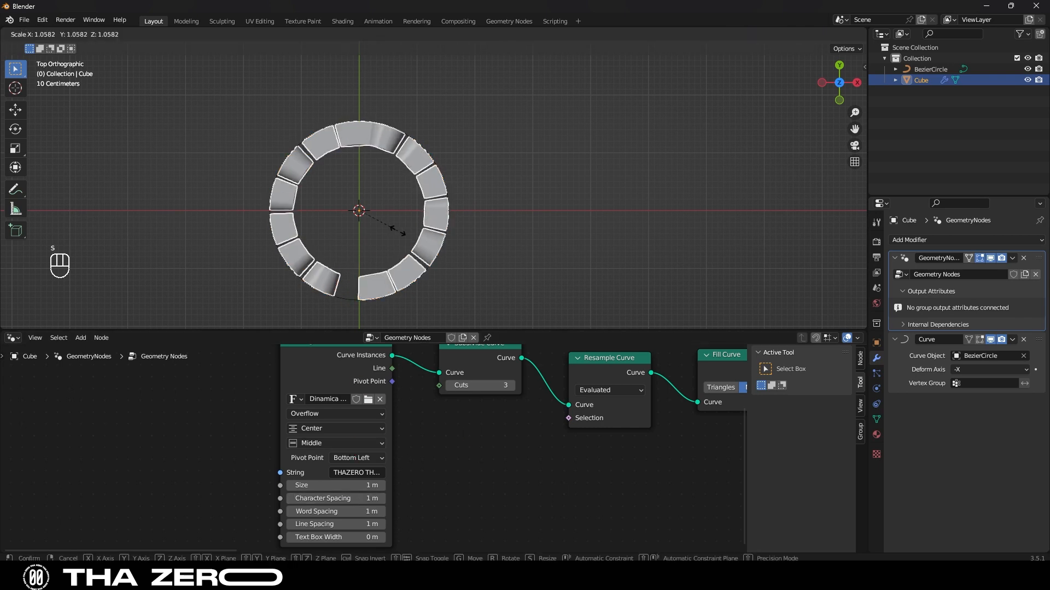
- Scale the Cube up in Top view and set Word Spacing to 0.3 m
left_click(359, 211)
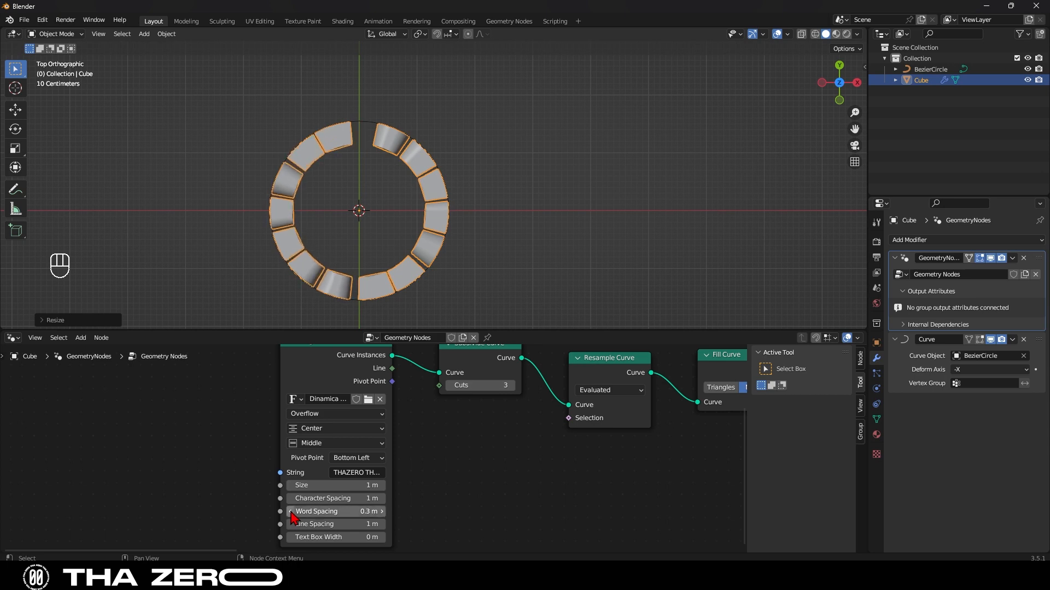
key("s")
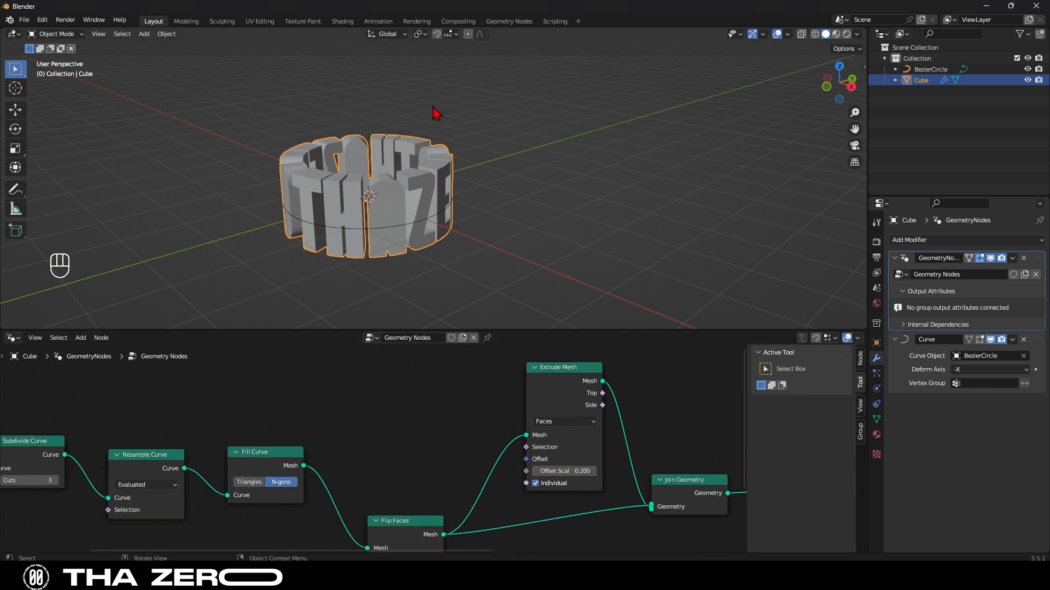
- Change the Extrude Mesh Offset Scale from 0.2 to 0.05 for thinner letters
double_click(565, 470)
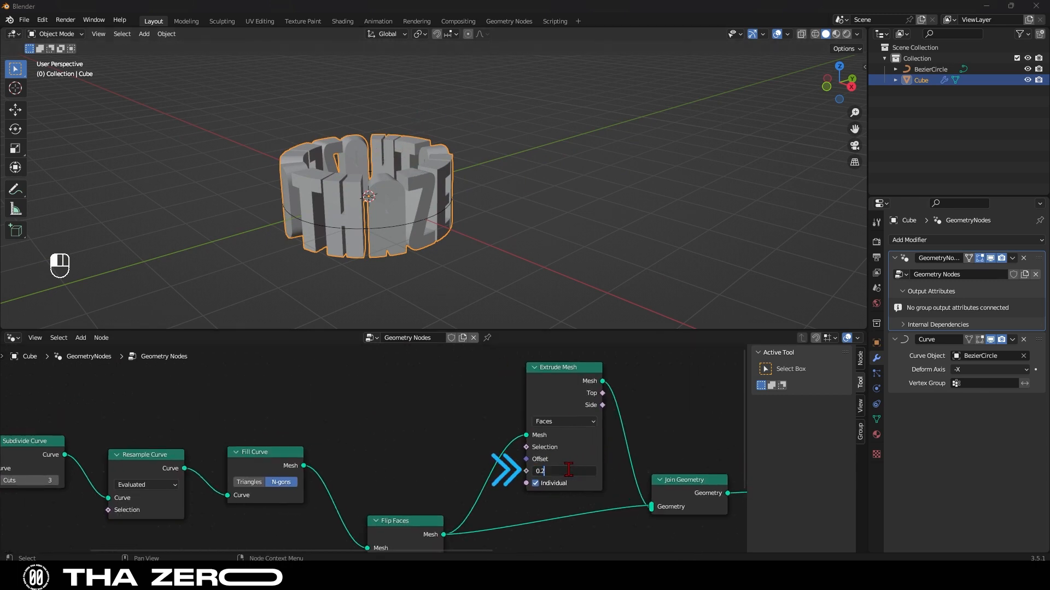
type("0.050")
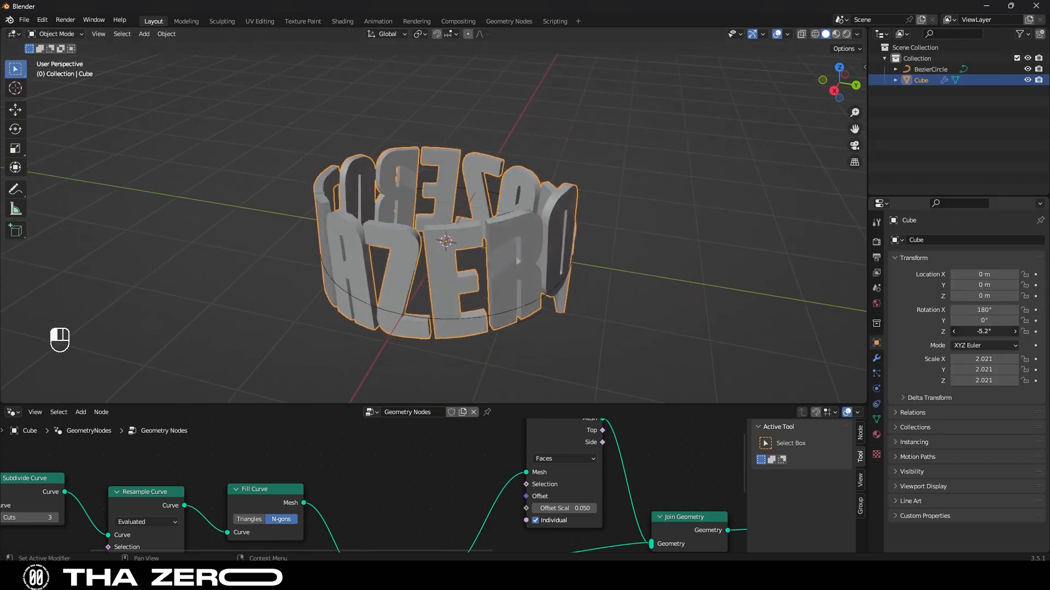
- Add a Plain Axes Empty at the ring's center and scale it up
key("shift+a")
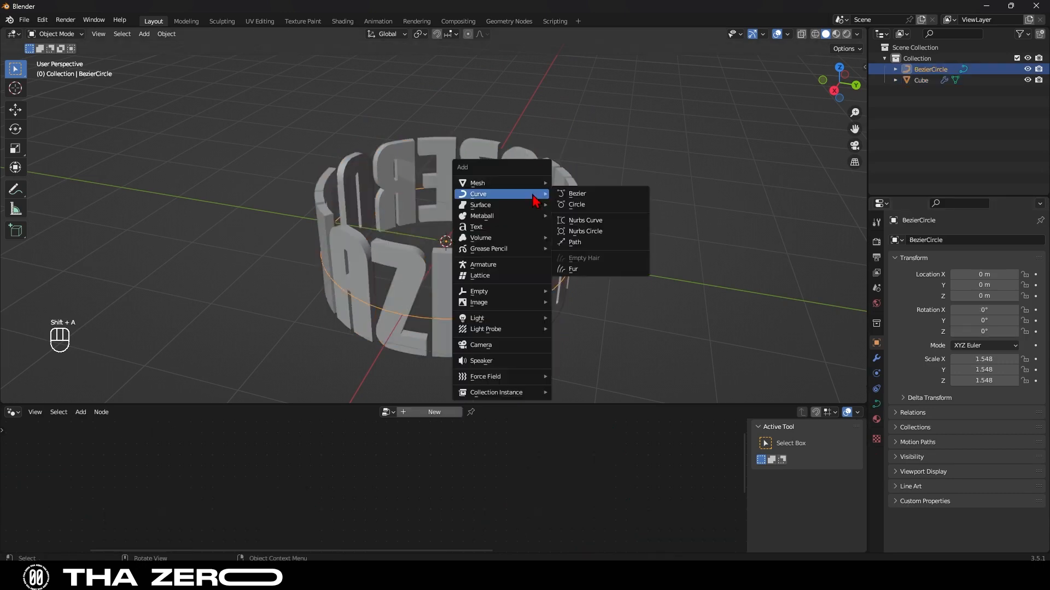
mouse_move(479, 291)
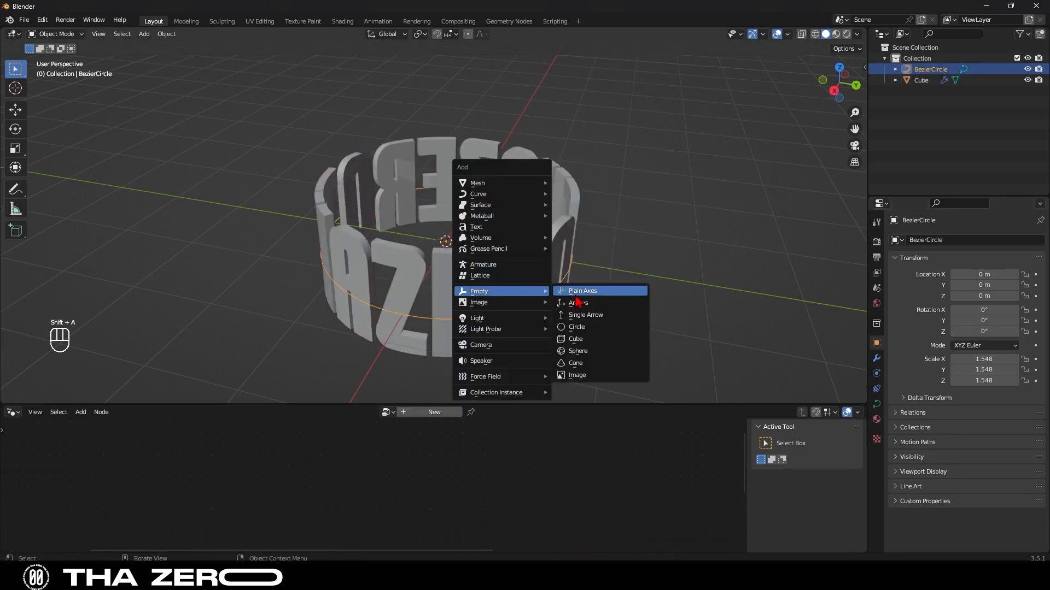
left_click(581, 291)
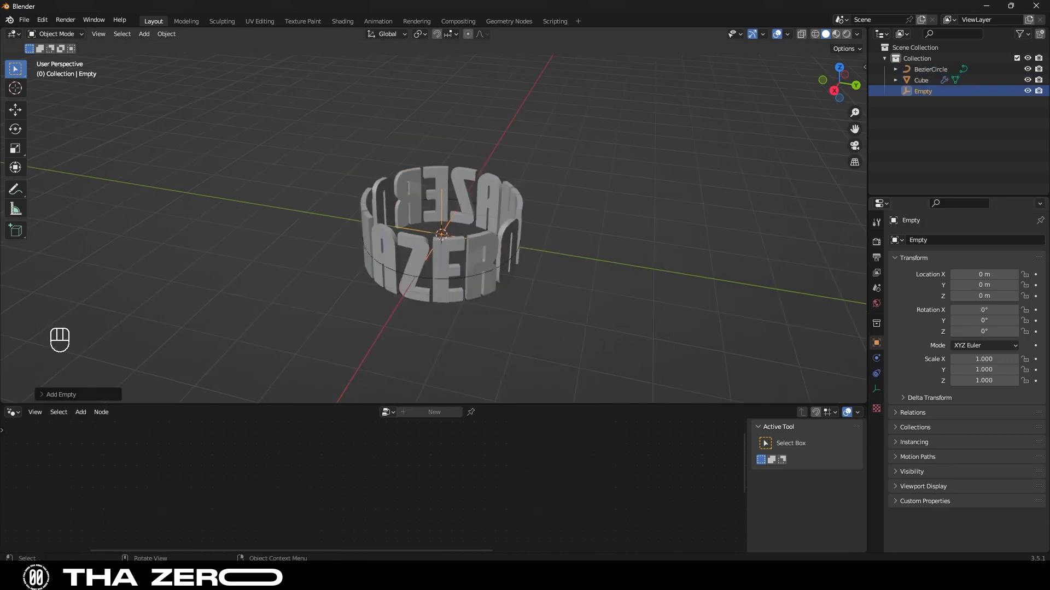
key("s")
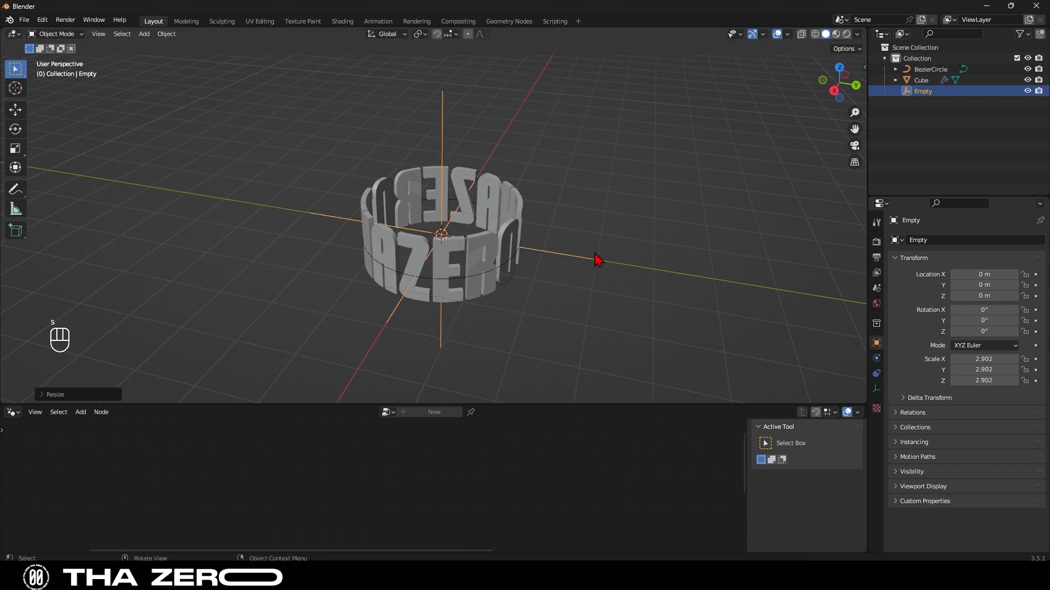
left_click_drag(596, 260, 473, 252)
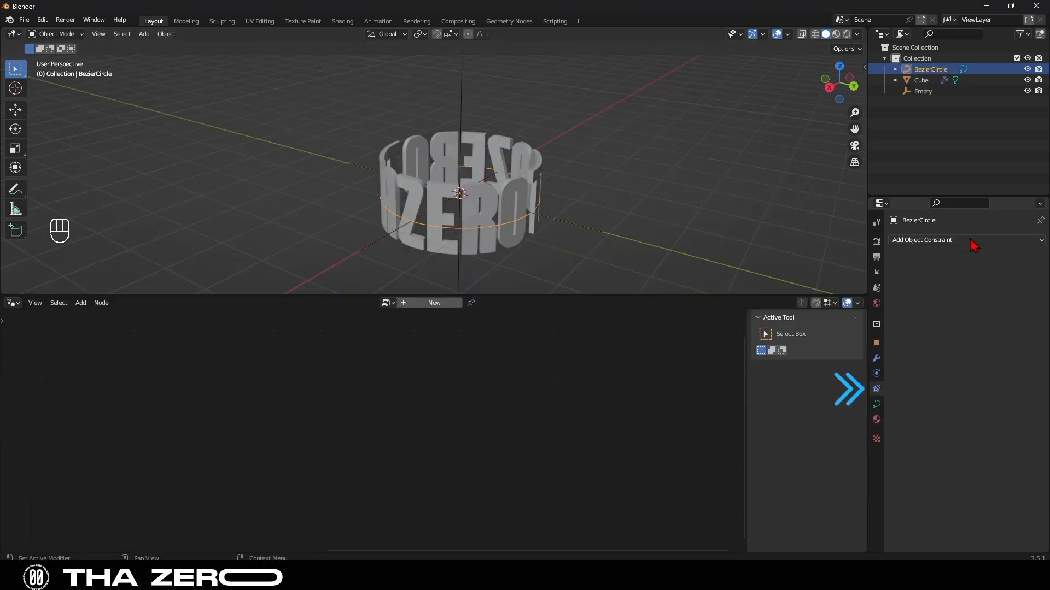
- Give BezierCircle and the Cube each a Child Of constraint targeting the Empty
left_click(922, 239)
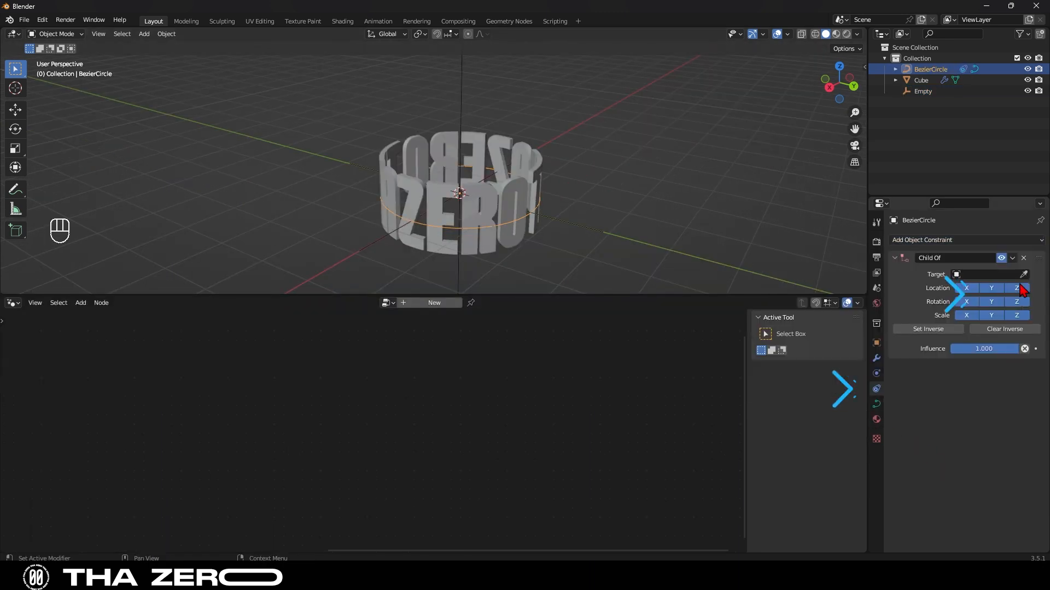
left_click(984, 273)
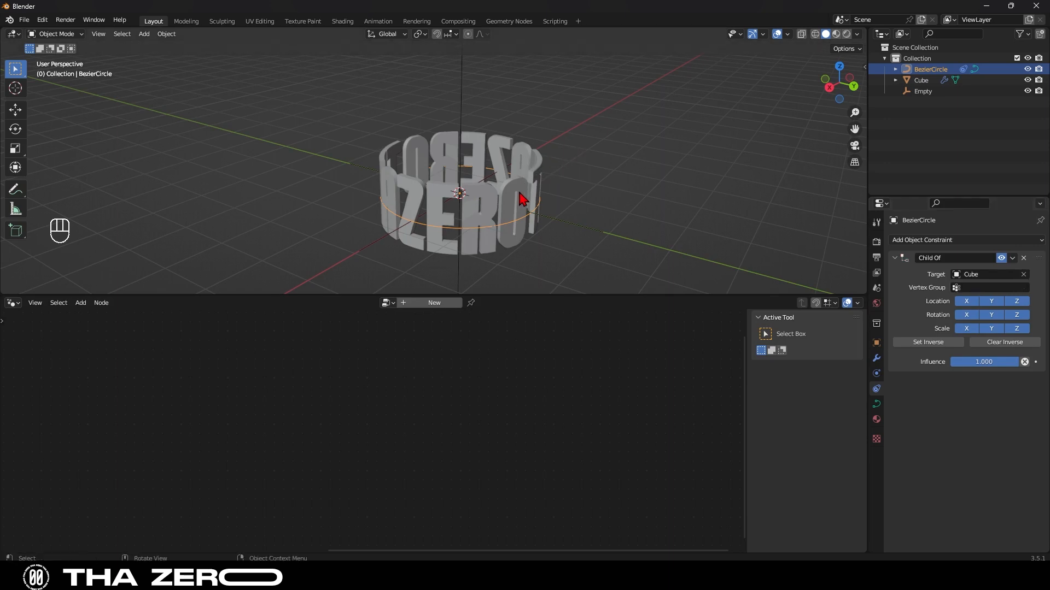
left_click(921, 80)
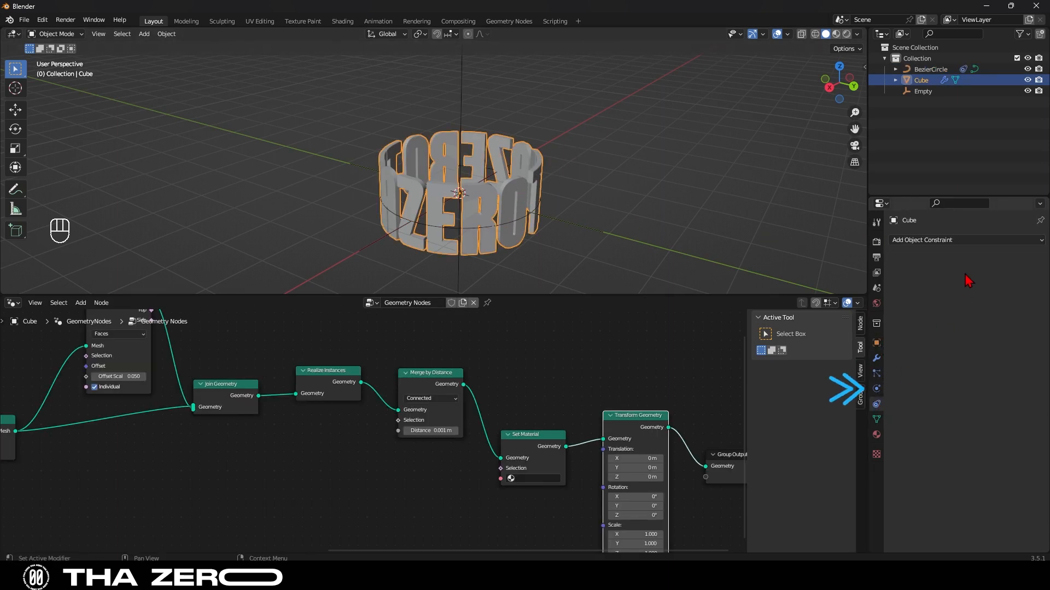
left_click(964, 239)
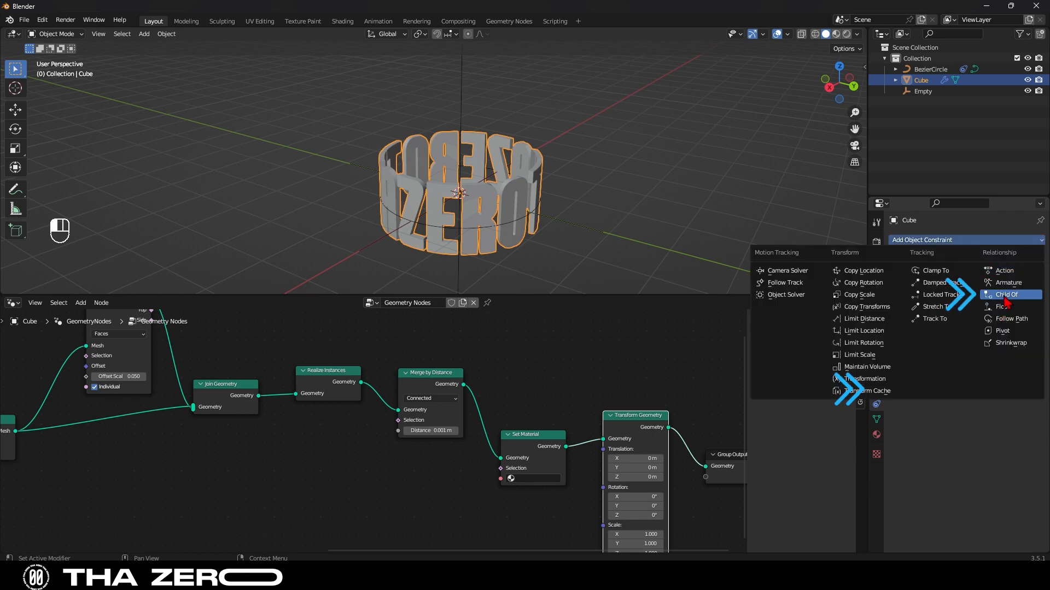
left_click(1007, 294)
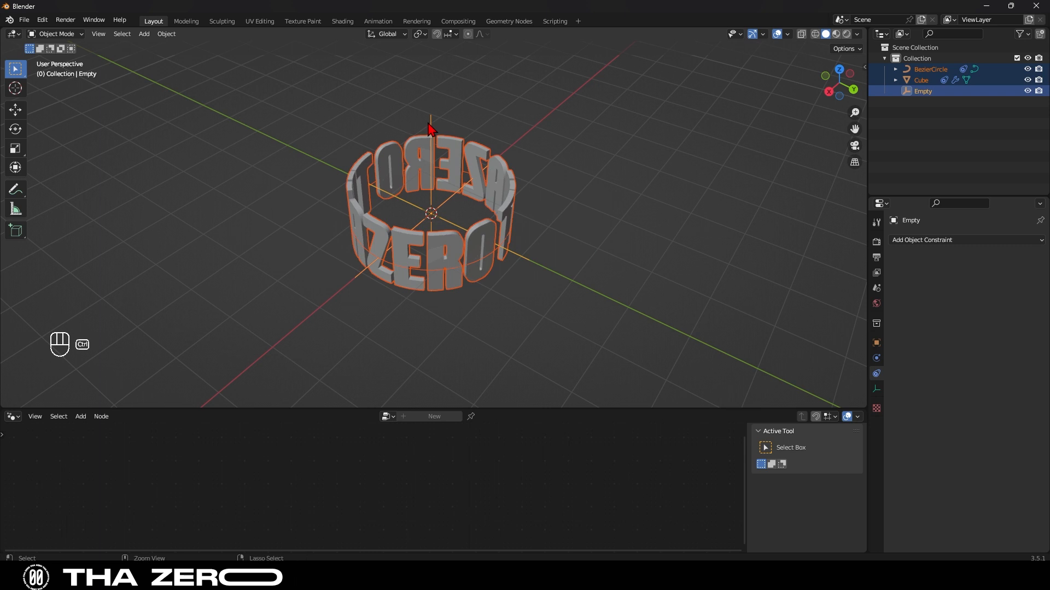
- Paste a copy of the ring, circle and Empty and move Empty.001 aside with G
key("ctrl+v")
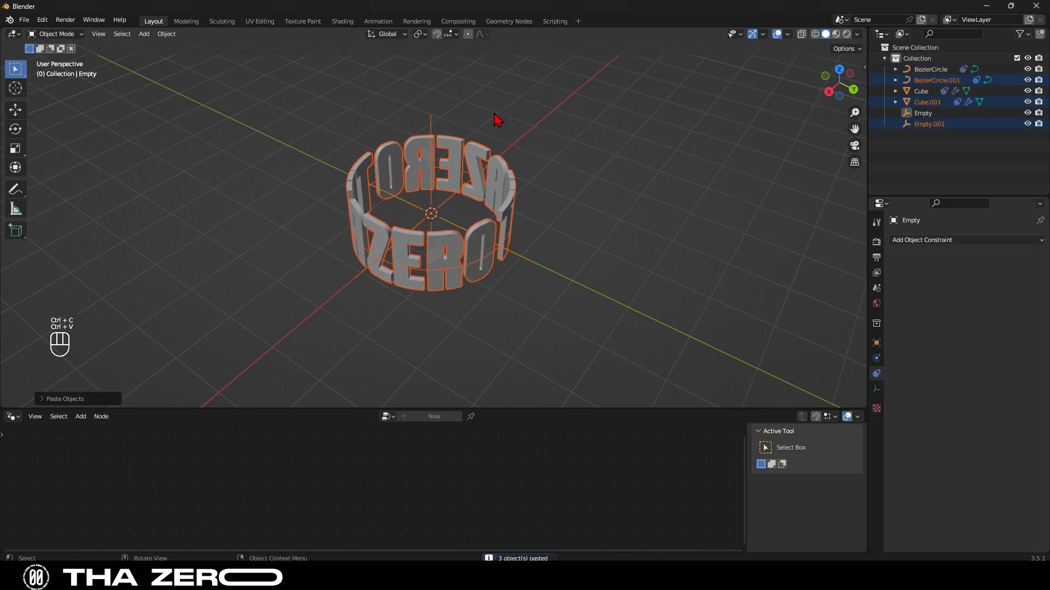
left_click(432, 127)
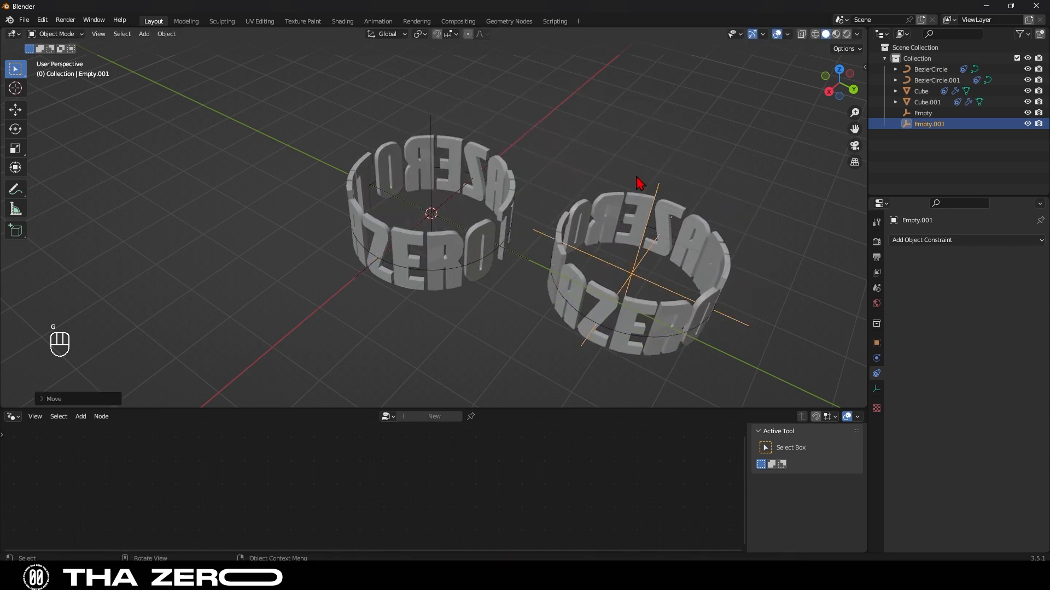
key("KP_3")
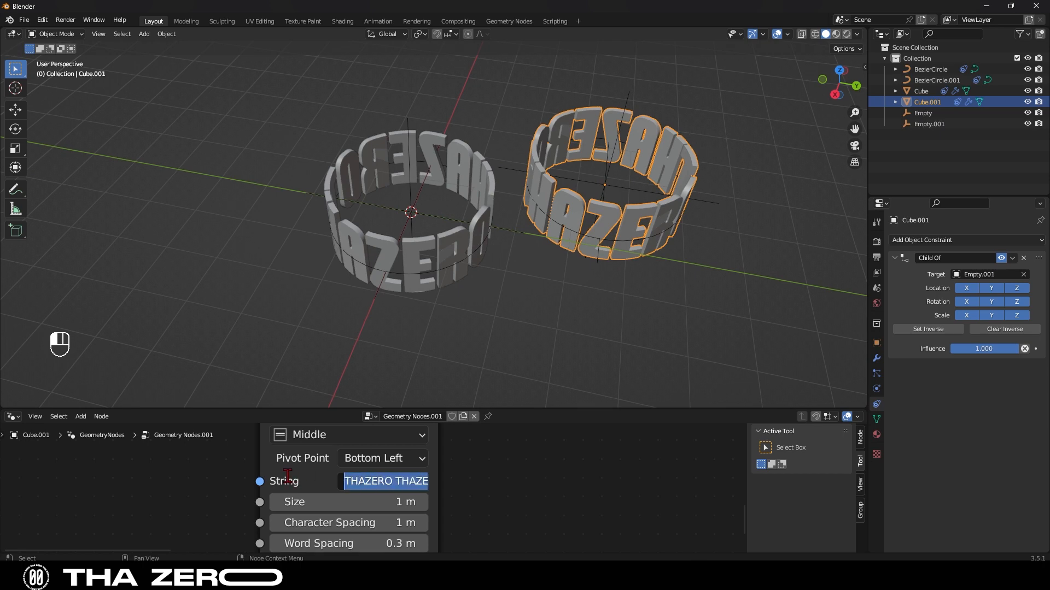
- Set the copied ring's String to '20K 20K 20K' and adjust its character and word spacing
type("20K")
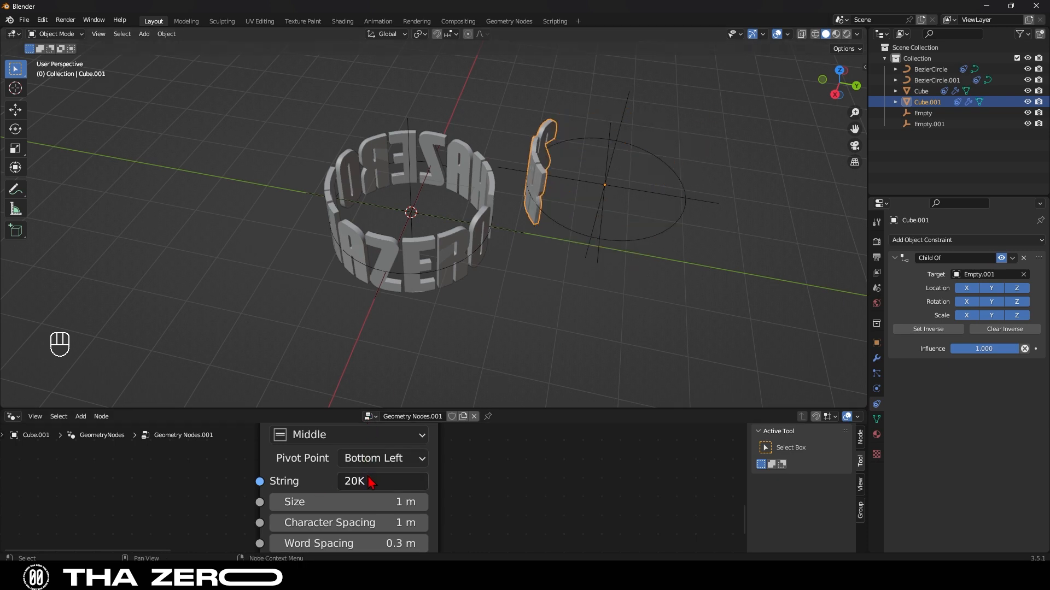
key("Backspace")
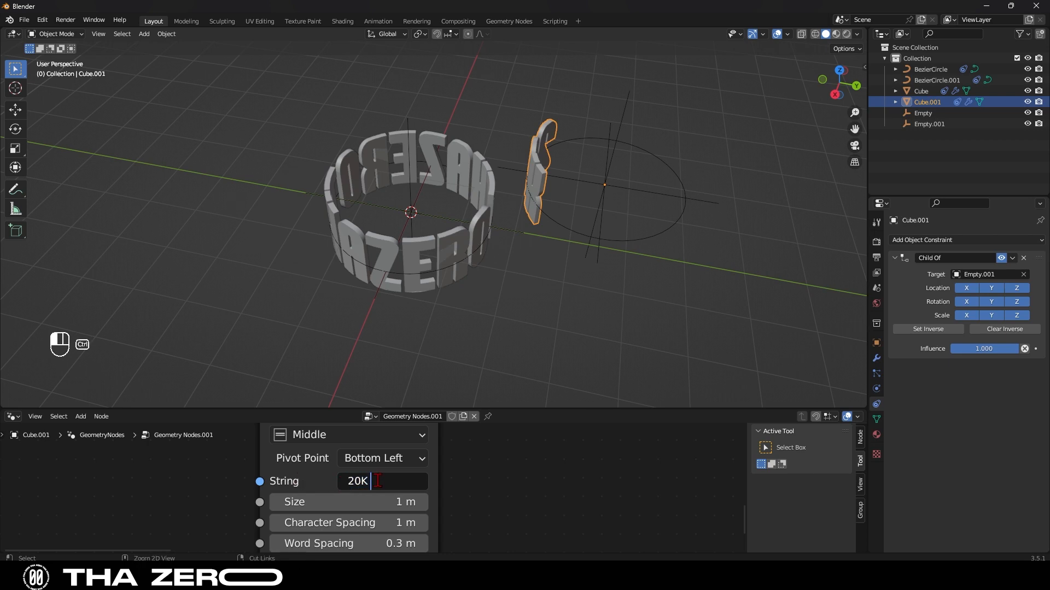
key("ctrl+v")
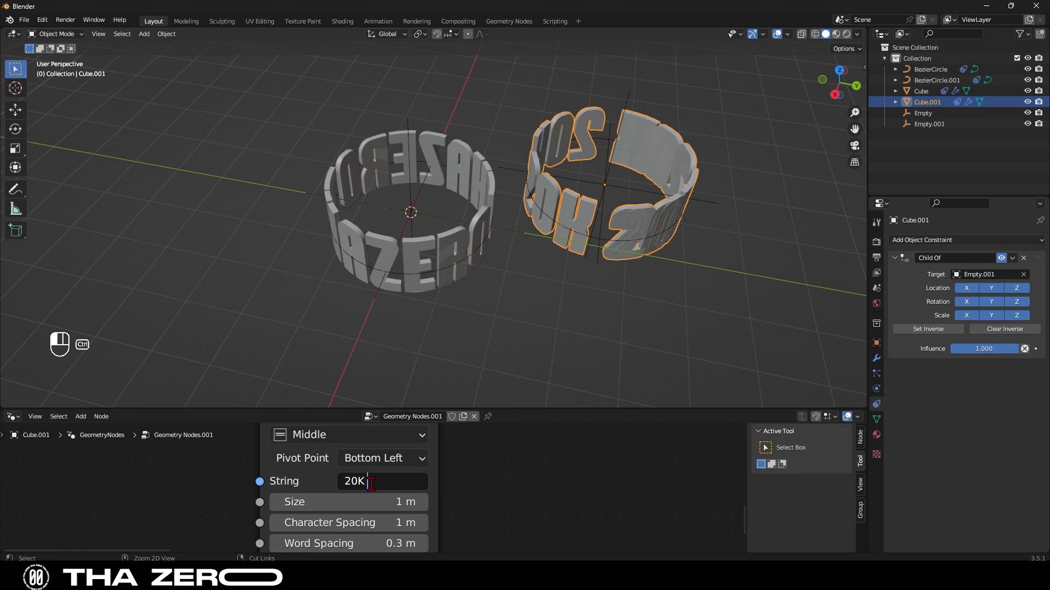
type("20K 20K ...")
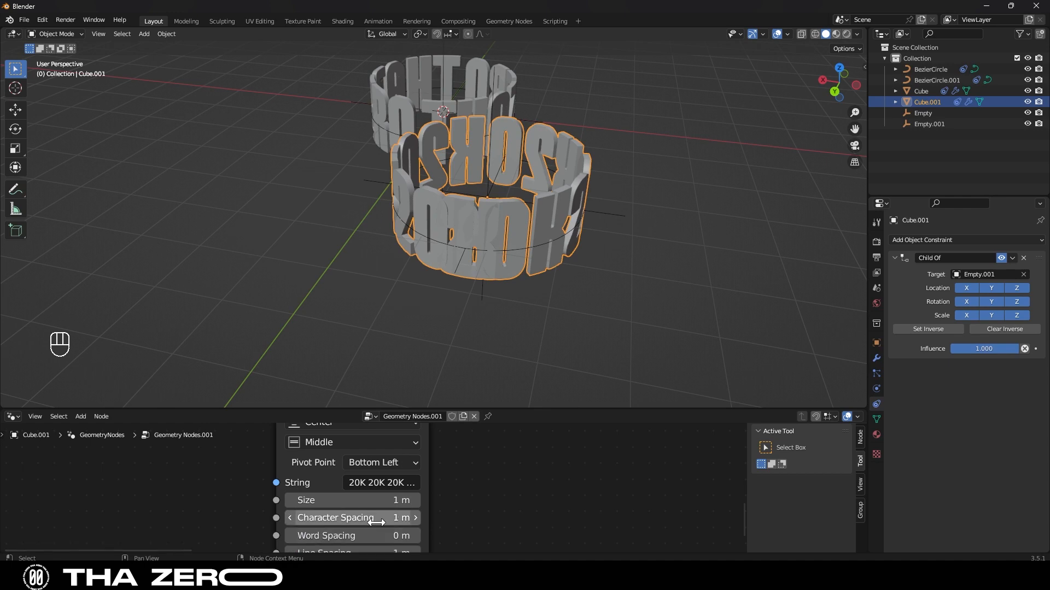
double_click(380, 482)
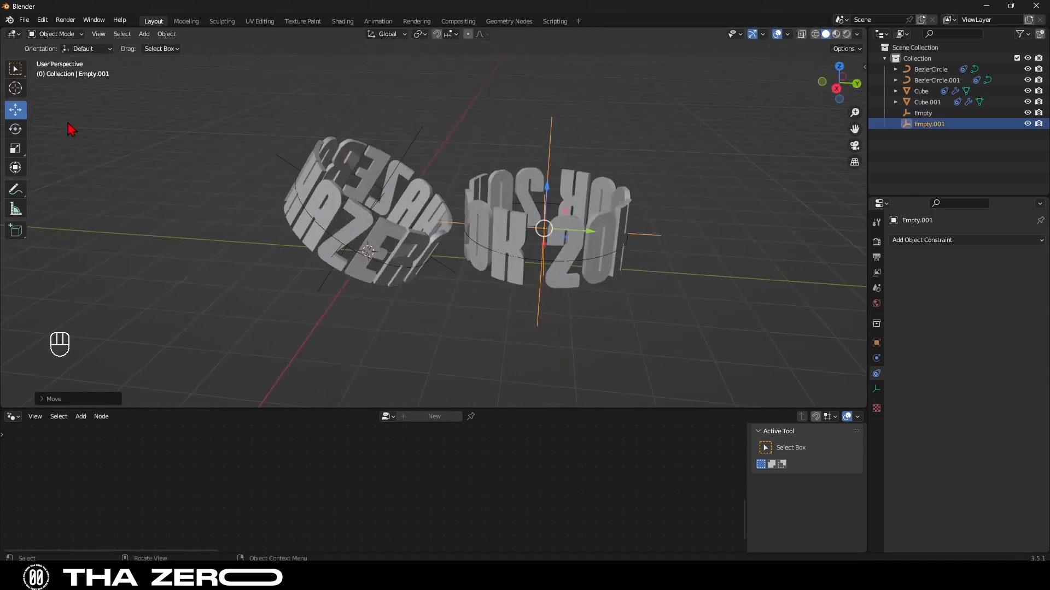
- Move and rotate Empty.001 so the 20K ring tilts into the THAZERO ring, checked from Right view
left_click(14, 129)
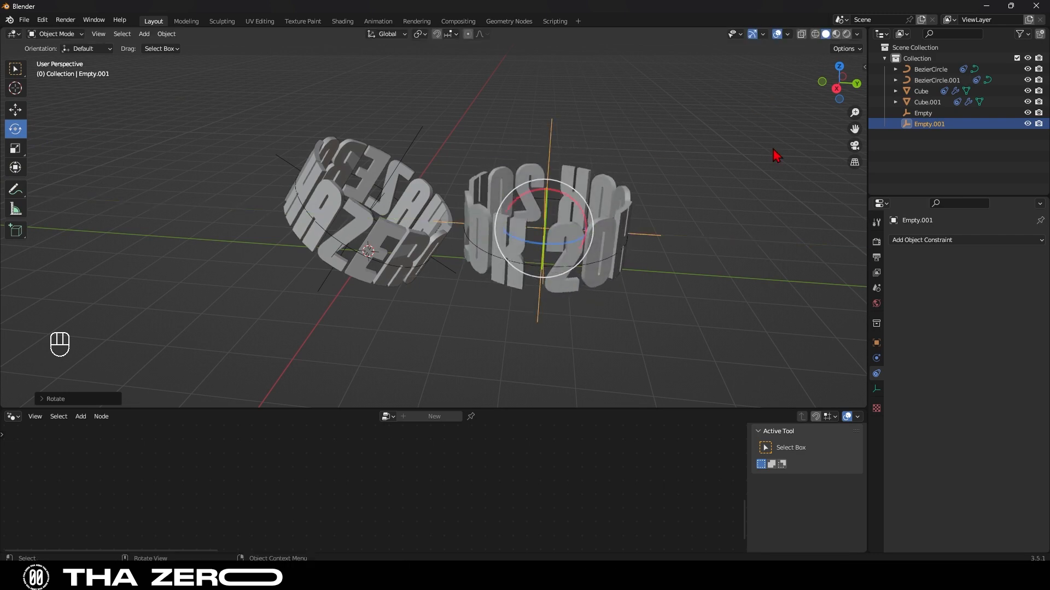
key("g")
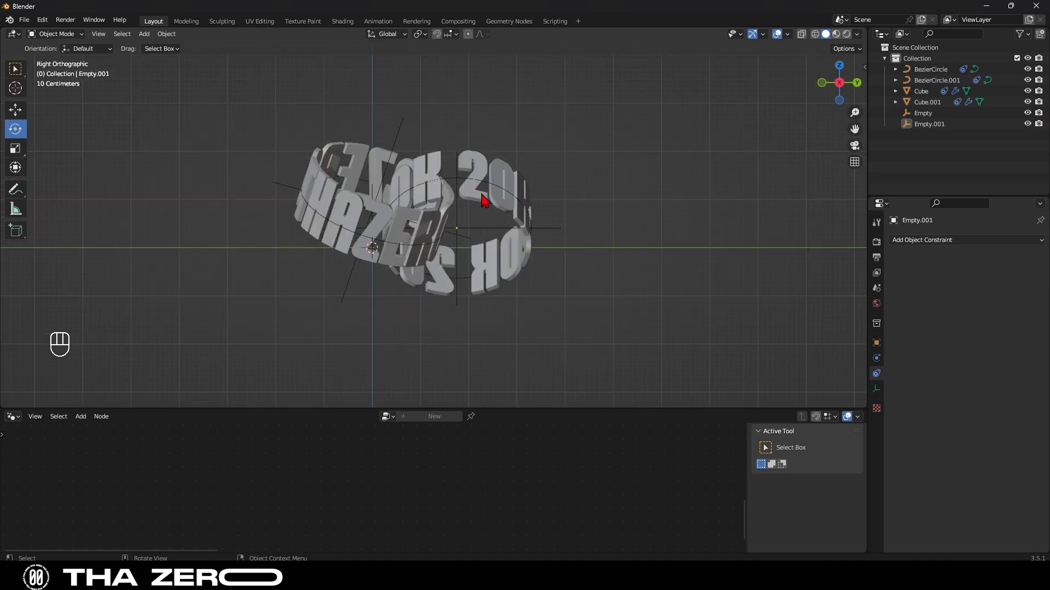
key("r")
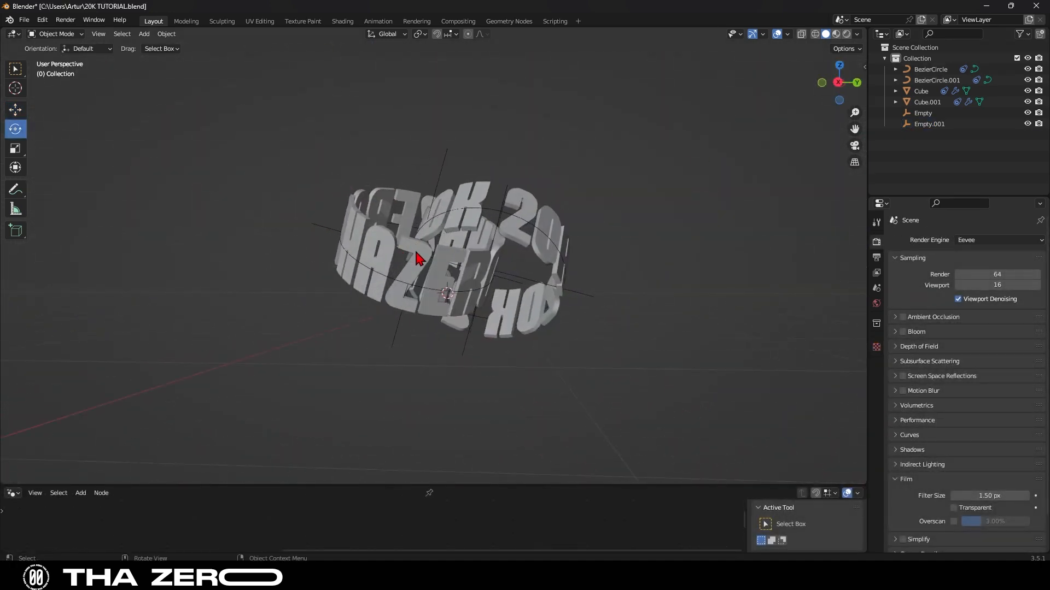
- Inspect Cube's transform in Object properties, then select Cube.001 to show its node tree
left_click(921, 91)
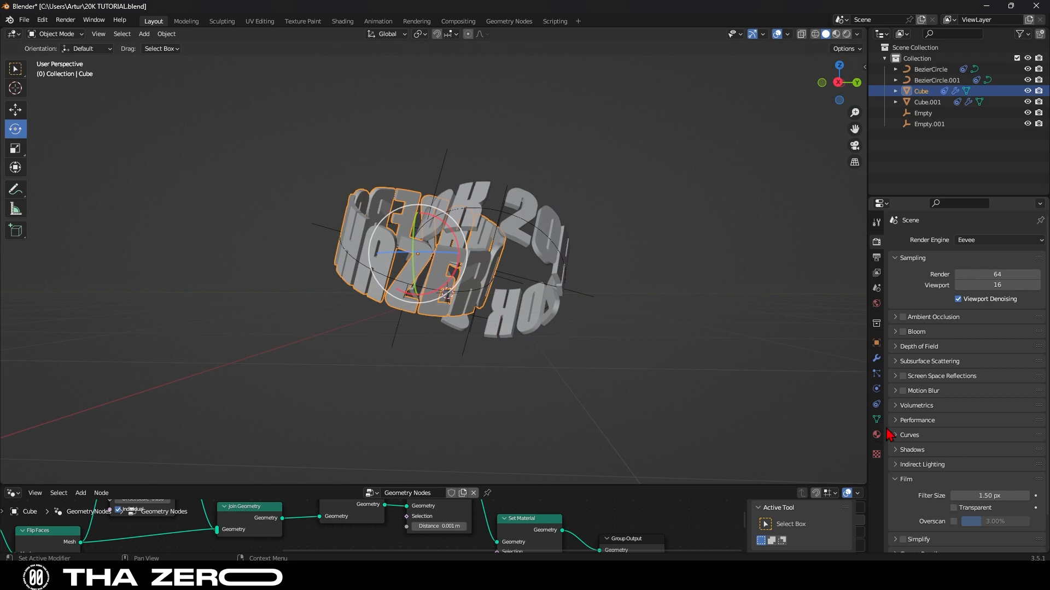
left_click(876, 343)
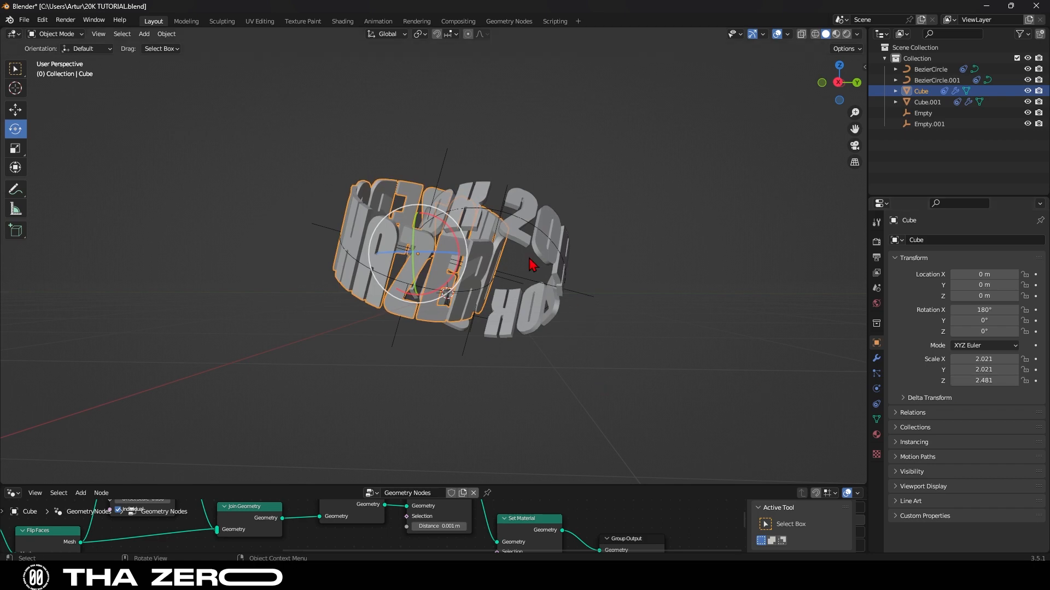
left_click(927, 102)
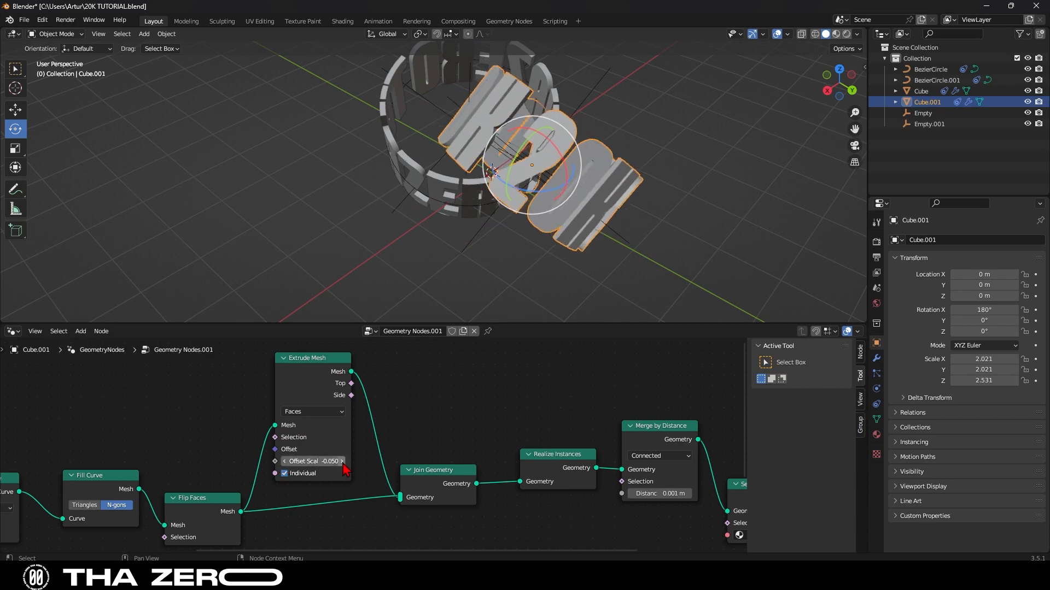
left_click(313, 461)
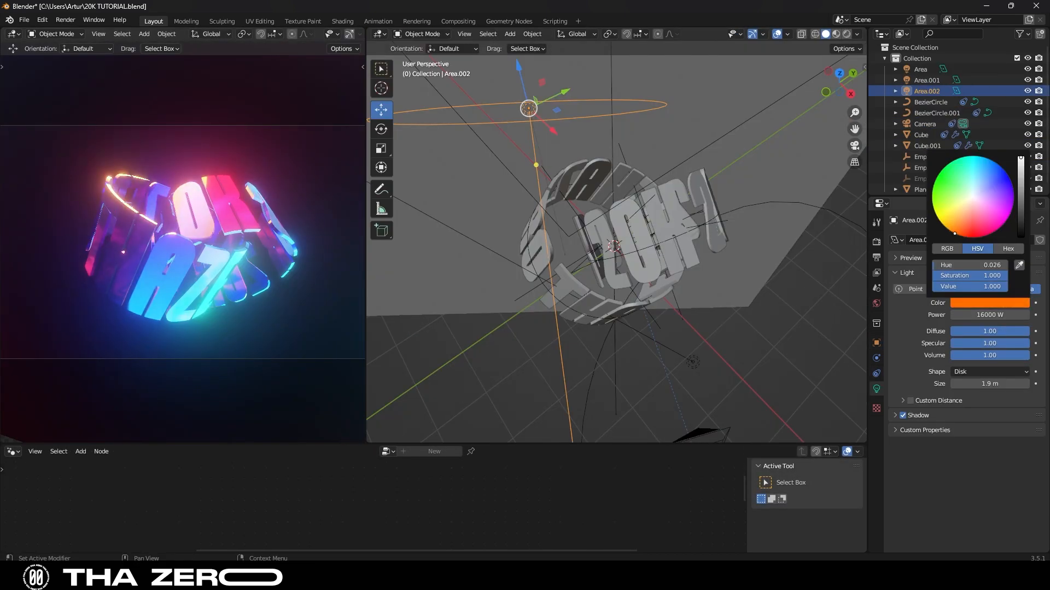
- Set Area.002's light colour to orange from its Color swatch
left_click(629, 460)
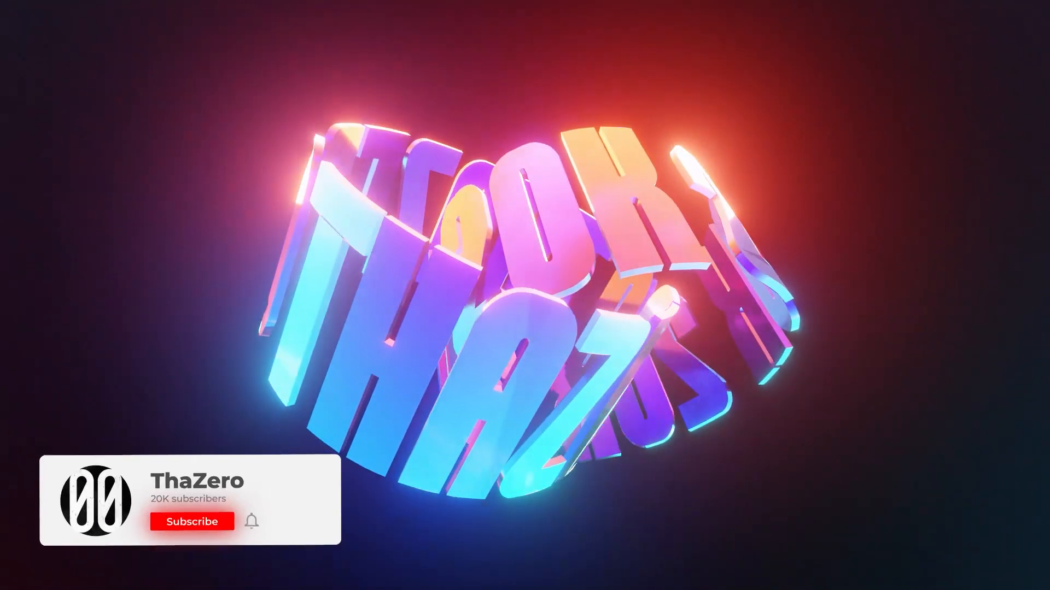
- Play the final render showing the glowing interlocked THAZERO and 20K rings
left_click(192, 521)
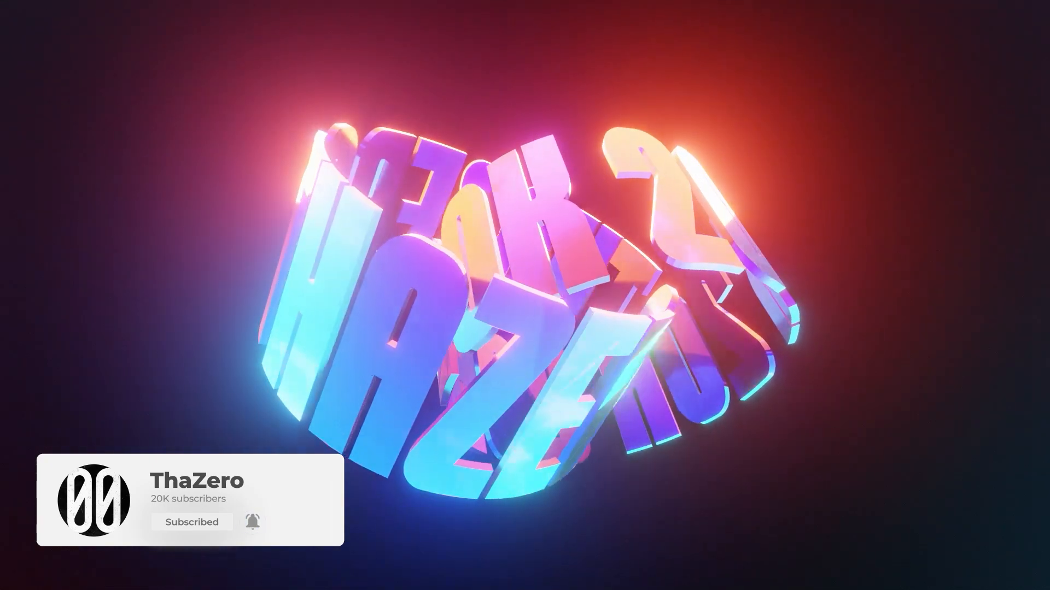